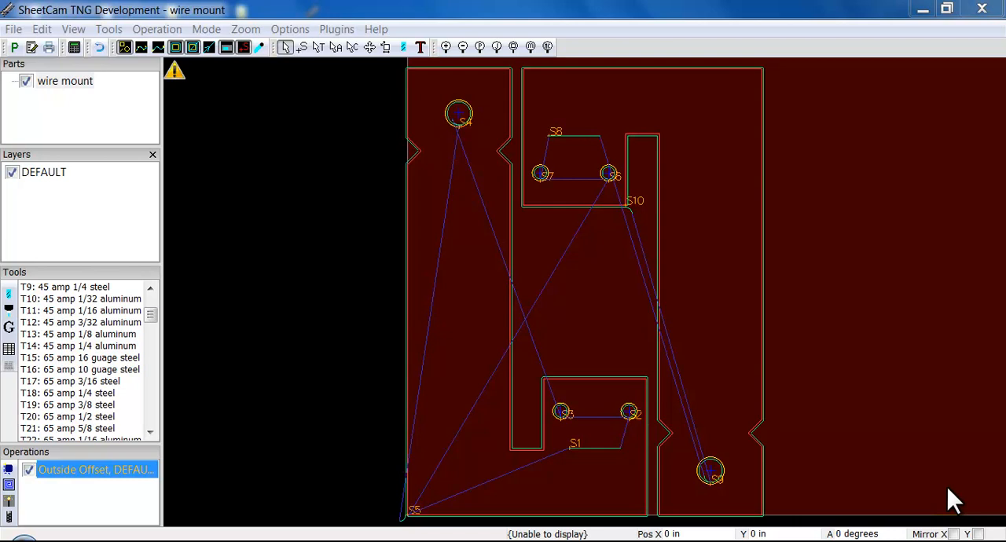
mouse_move(572, 259)
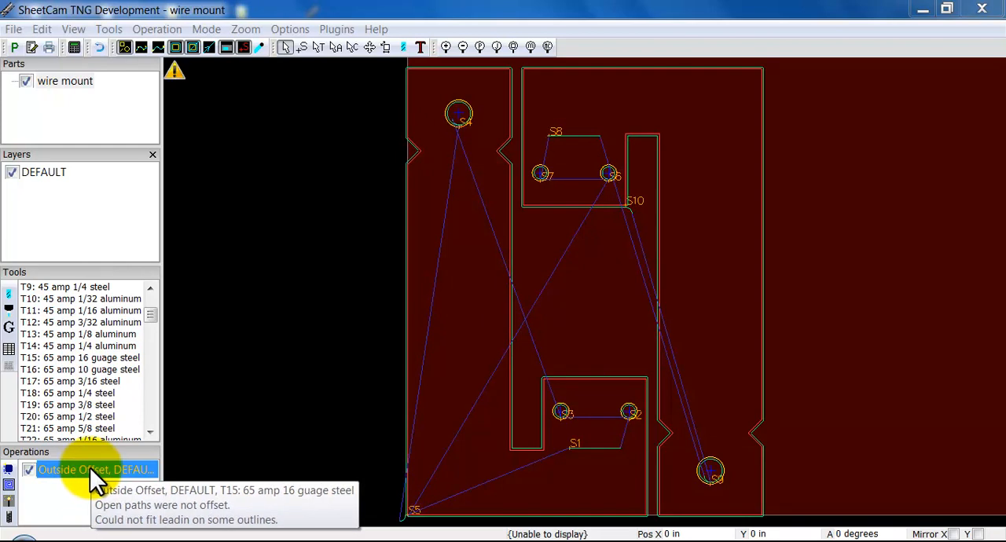
mouse_move(455, 470)
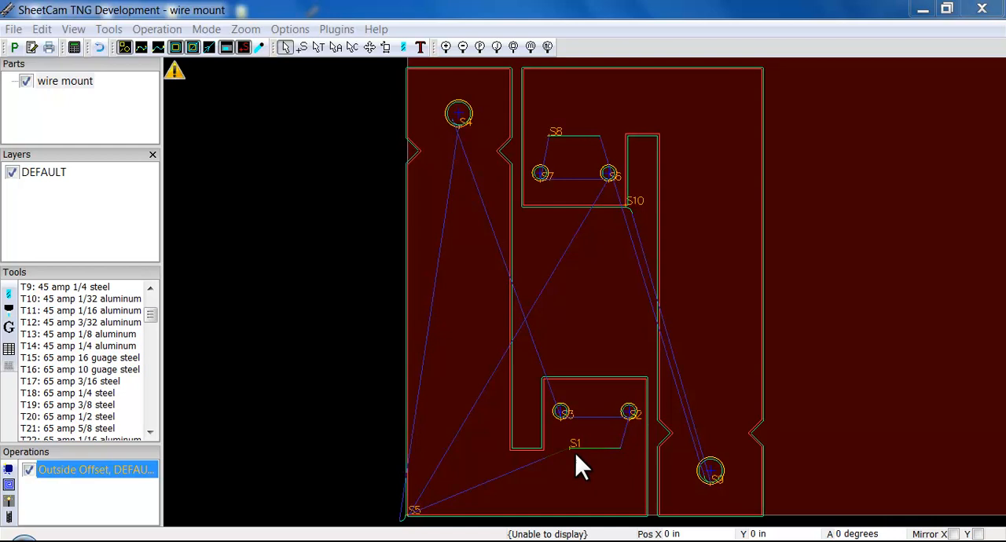
mouse_move(619, 432)
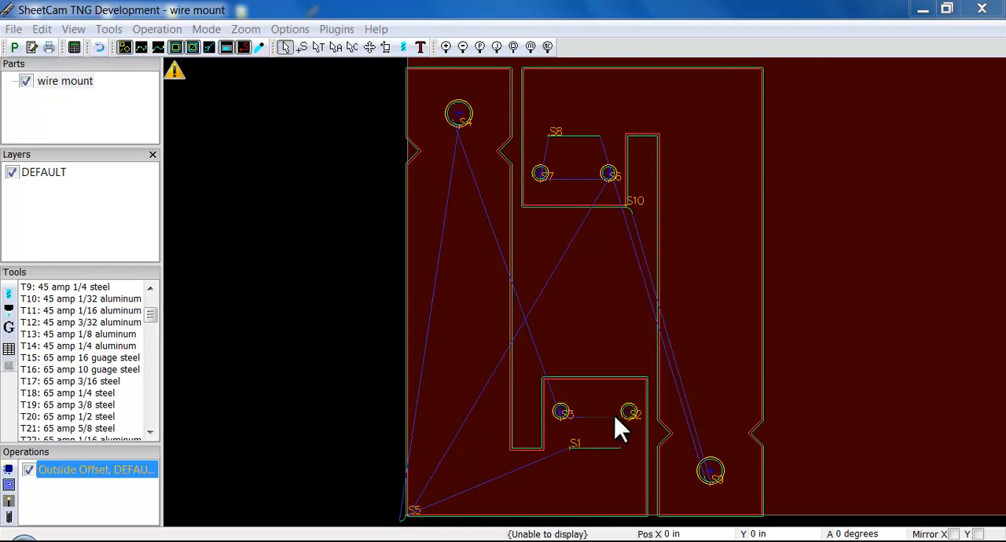
mouse_move(421, 535)
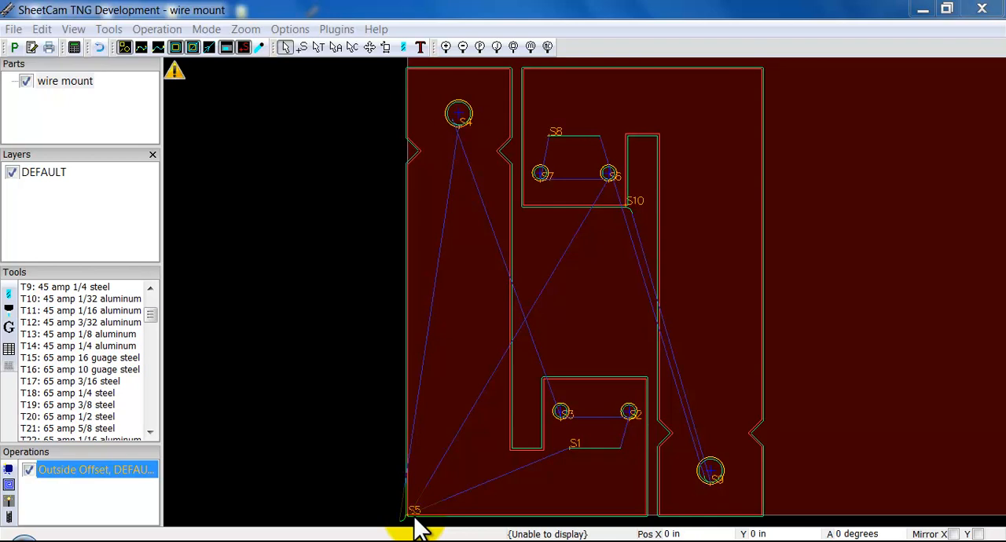
mouse_move(597, 475)
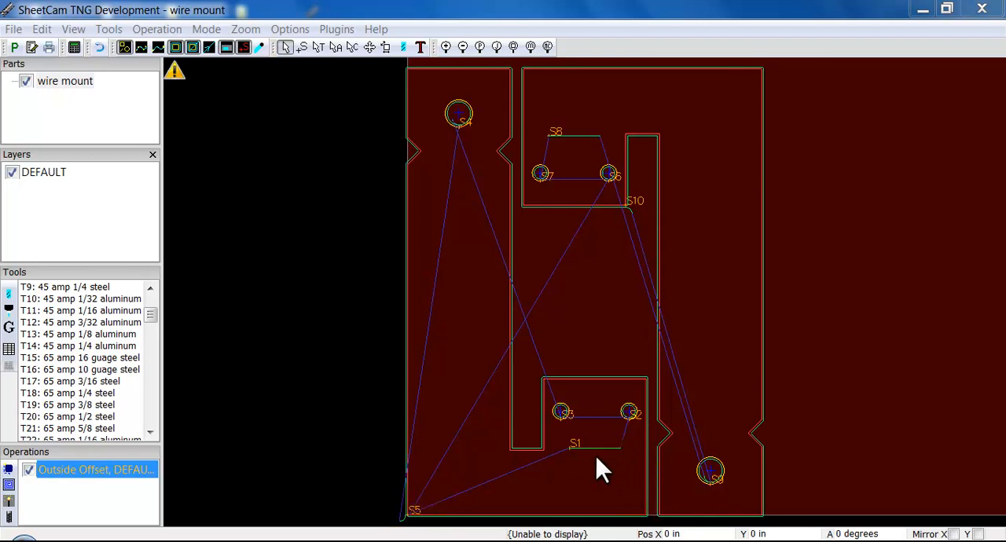
mouse_move(516, 412)
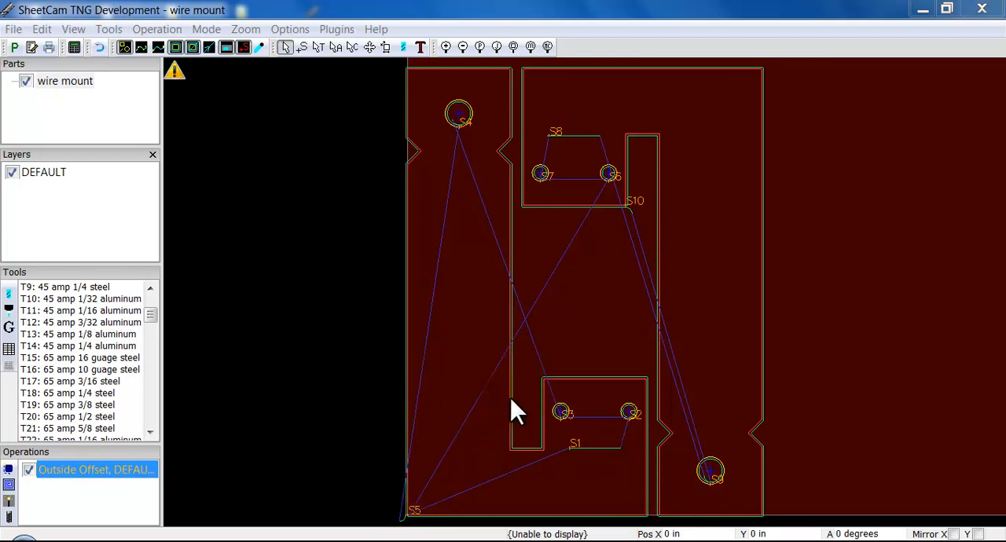
mouse_move(603, 305)
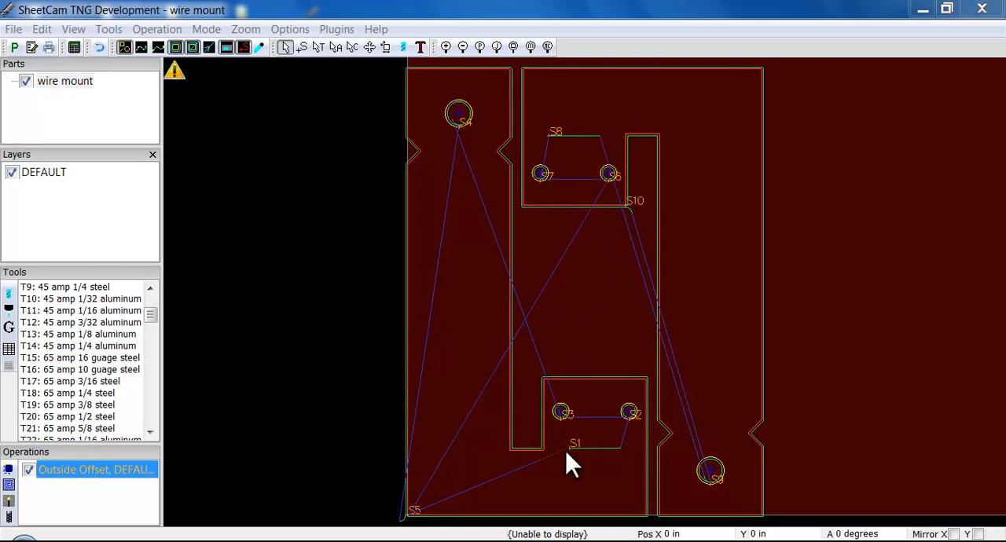
mouse_move(578, 474)
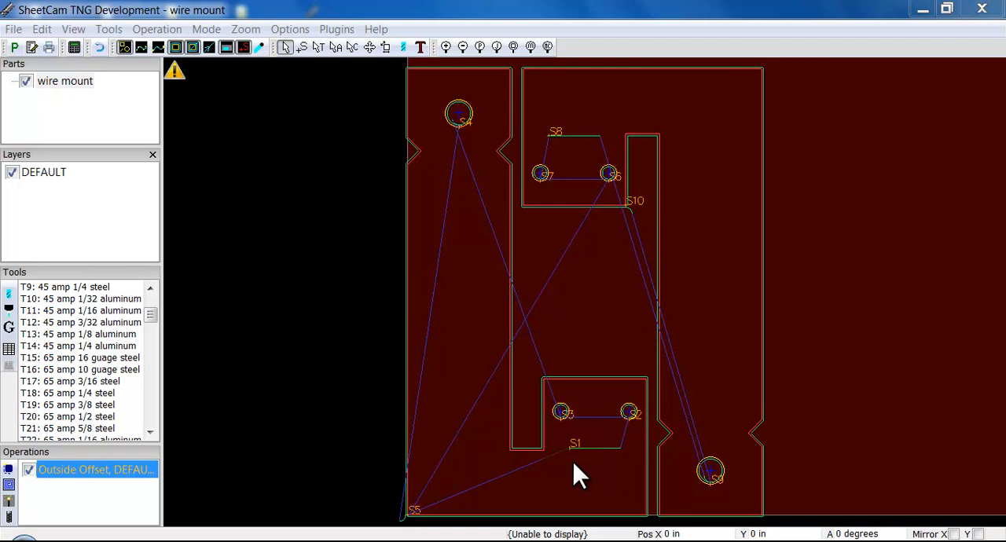
mouse_move(556, 396)
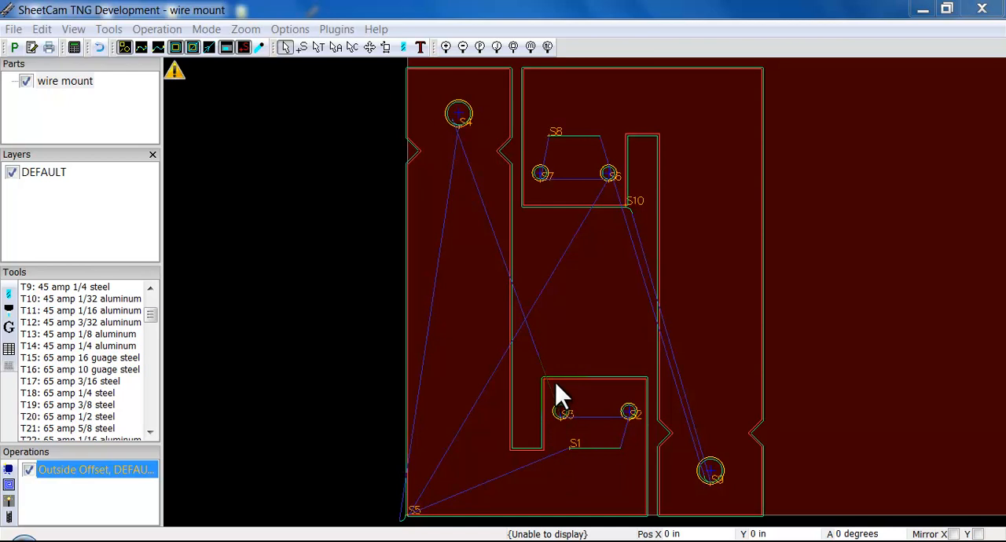
mouse_move(333, 213)
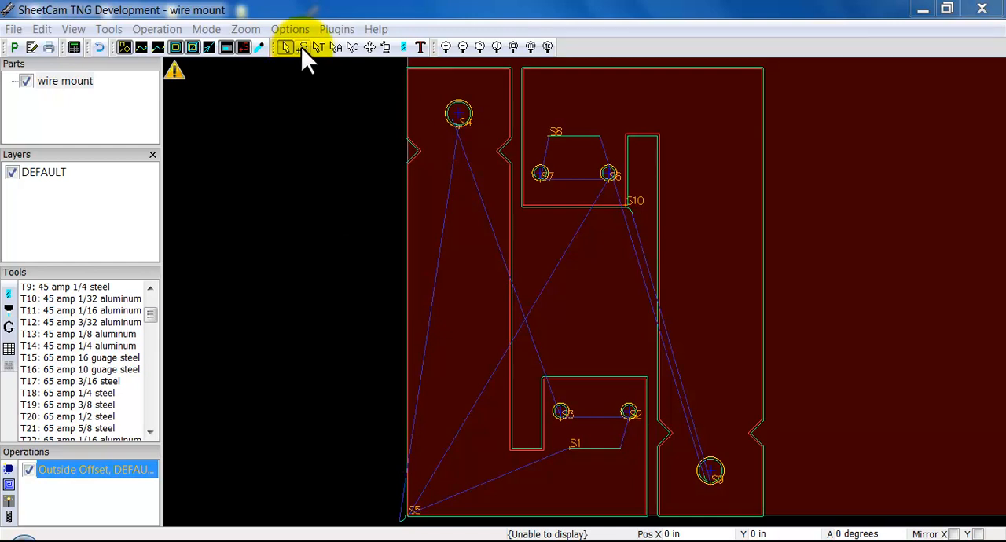
- Switch the editing mode to Edit start points
click(205, 28)
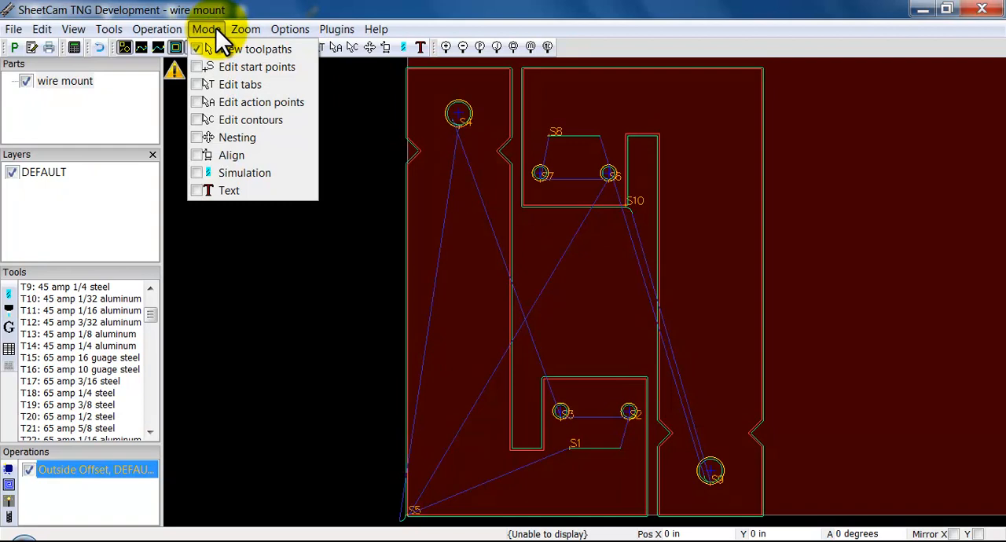
mouse_move(256, 66)
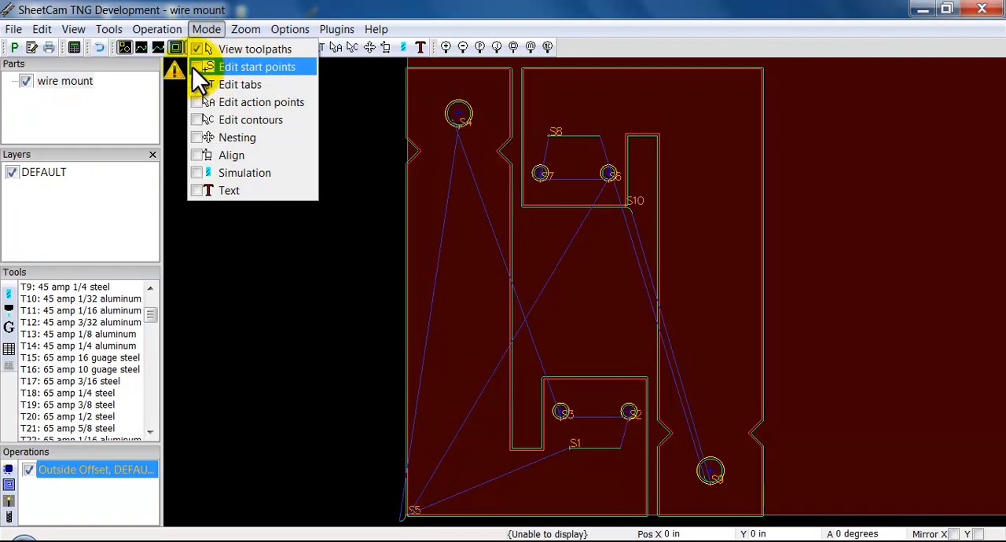
click(258, 66)
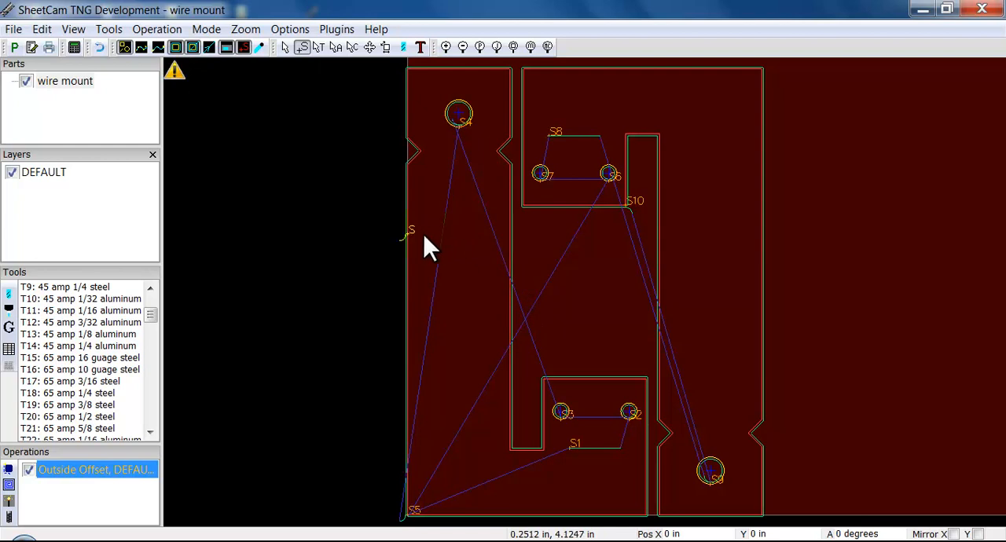
mouse_move(409, 372)
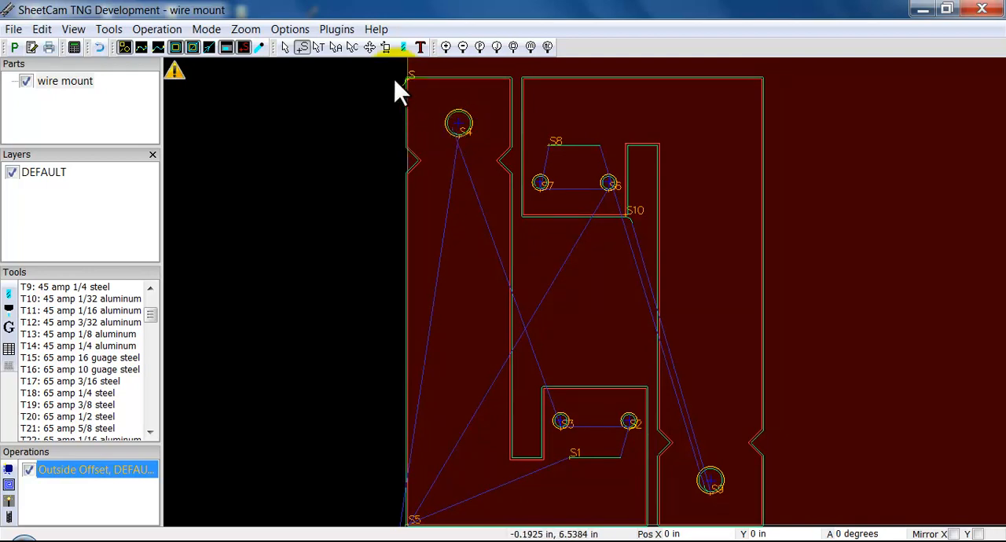
mouse_move(406, 94)
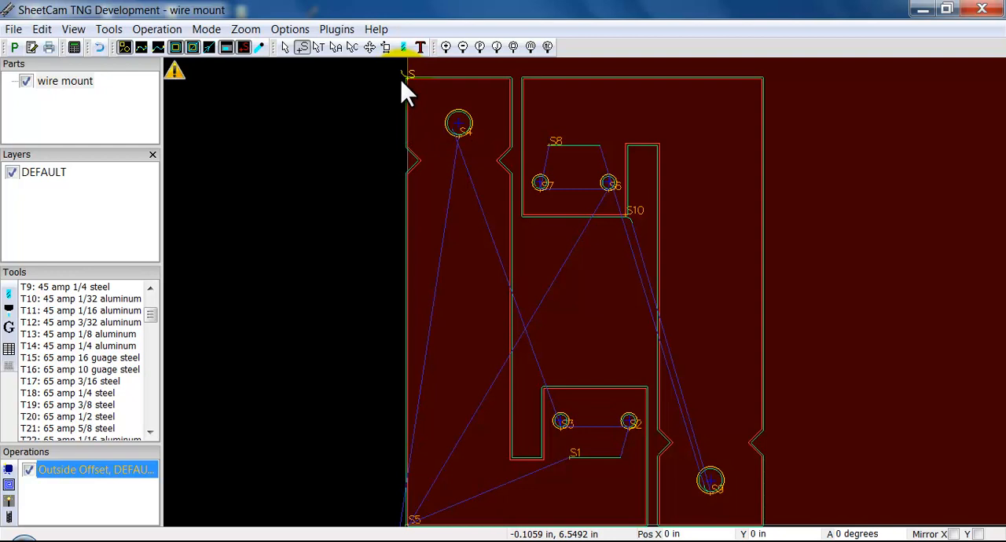
mouse_move(440, 490)
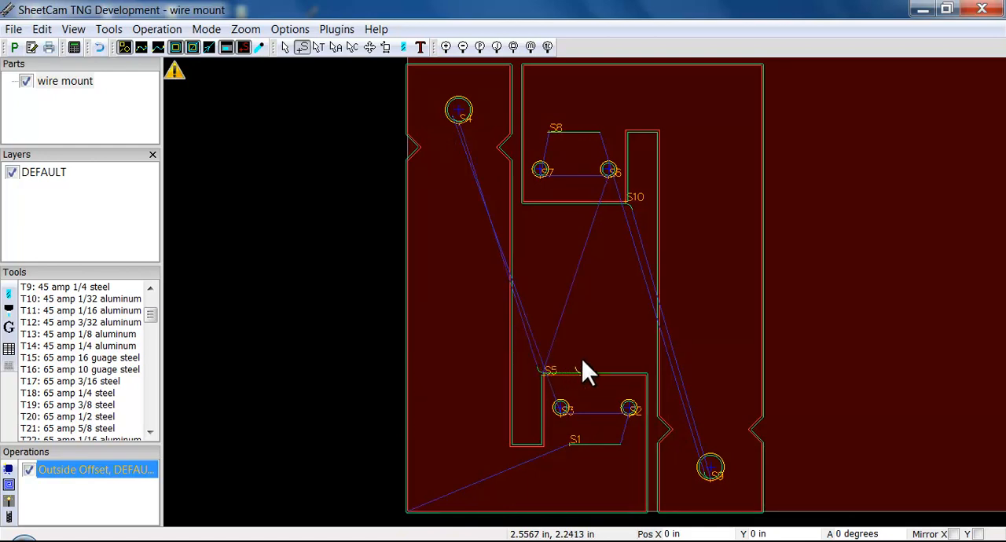
mouse_move(578, 380)
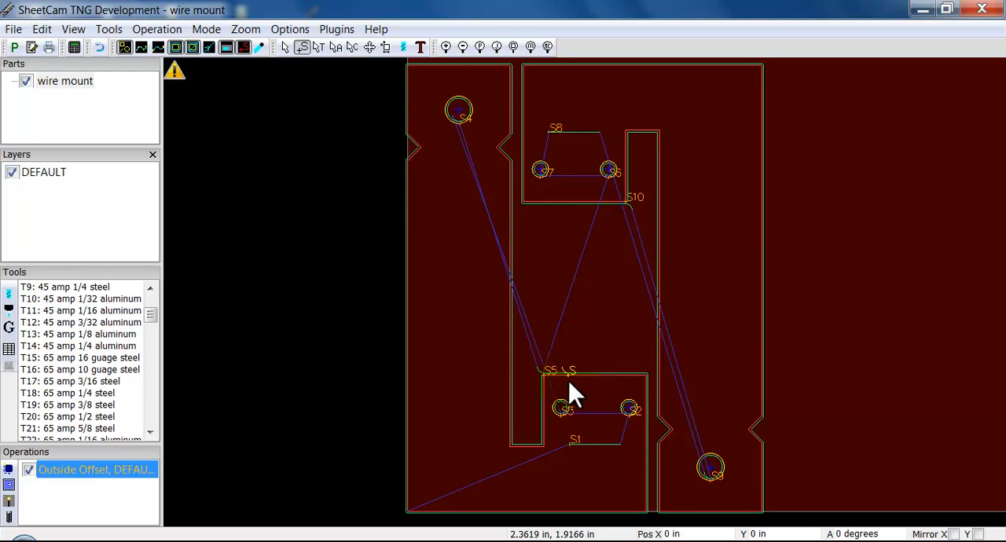
mouse_move(632, 422)
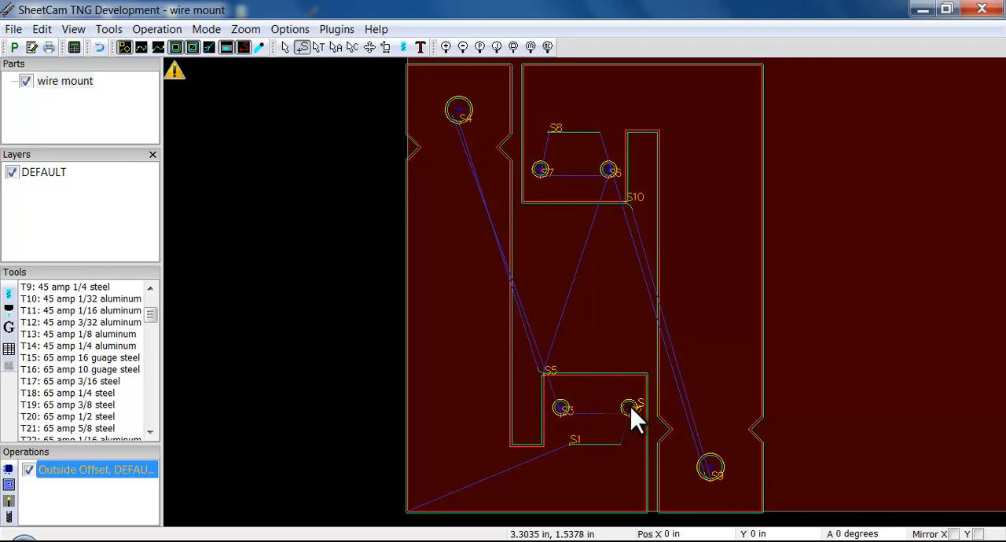
mouse_move(616, 474)
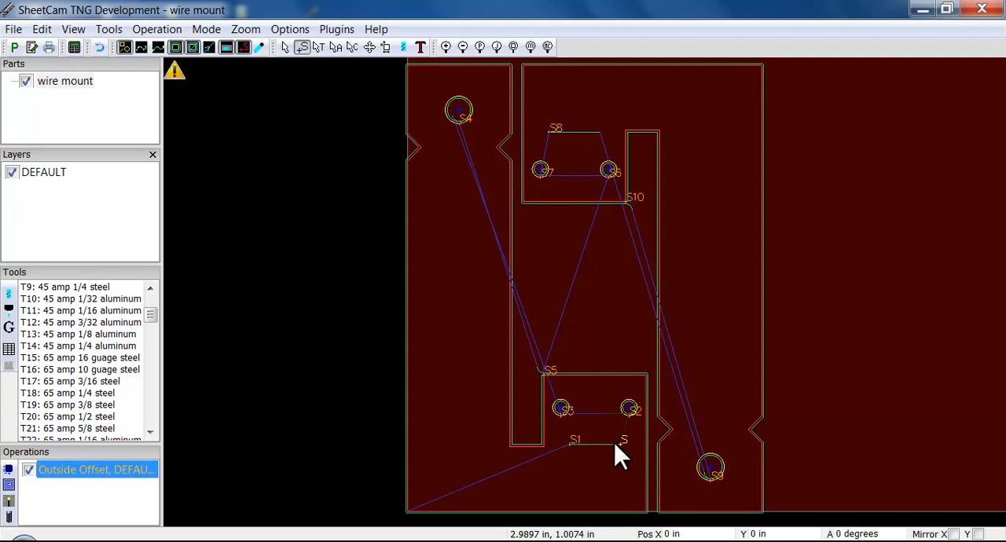
mouse_move(572, 476)
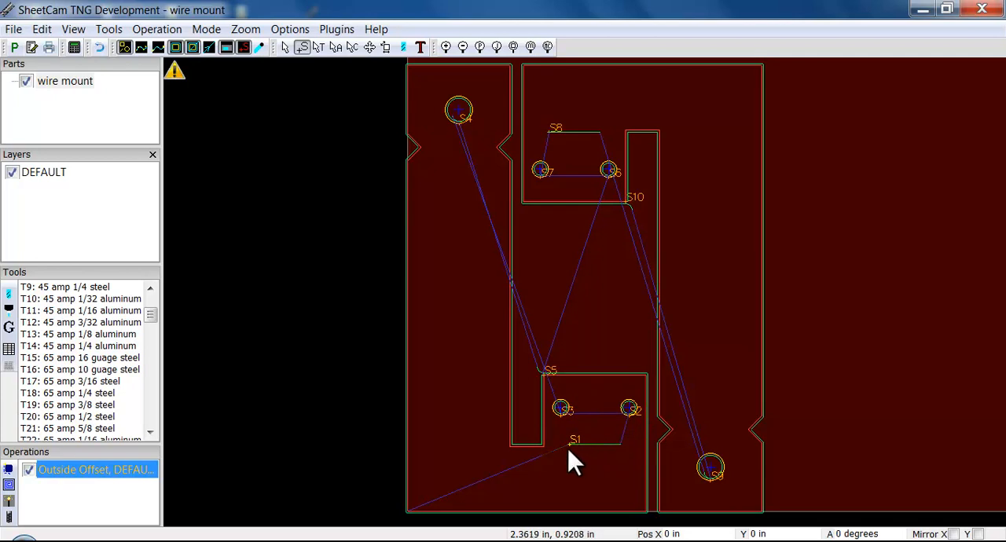
mouse_move(584, 470)
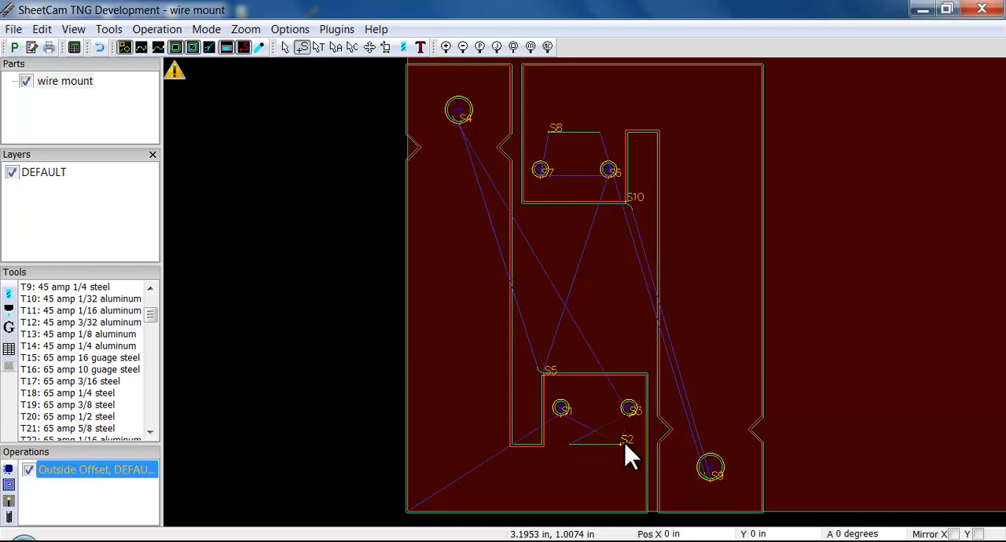
mouse_move(566, 311)
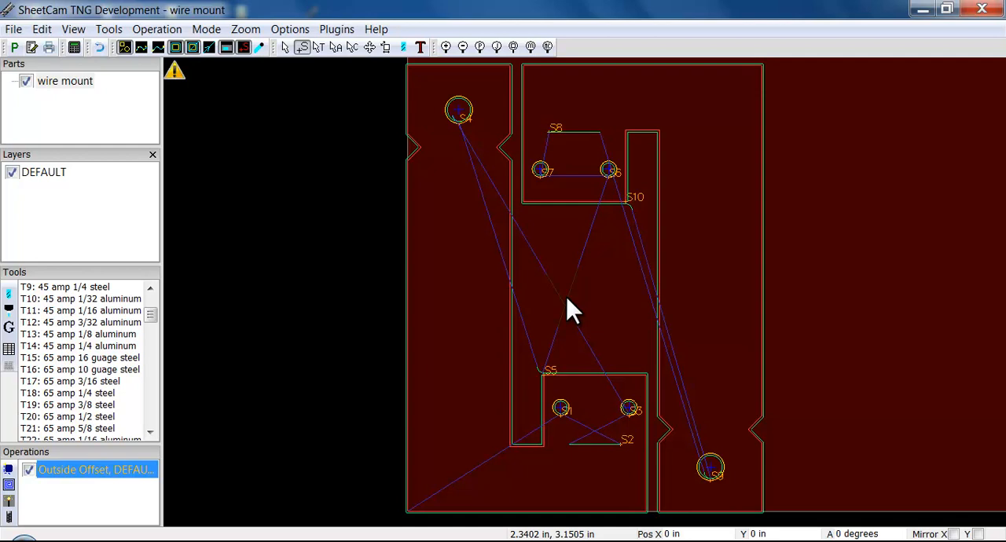
mouse_move(635, 229)
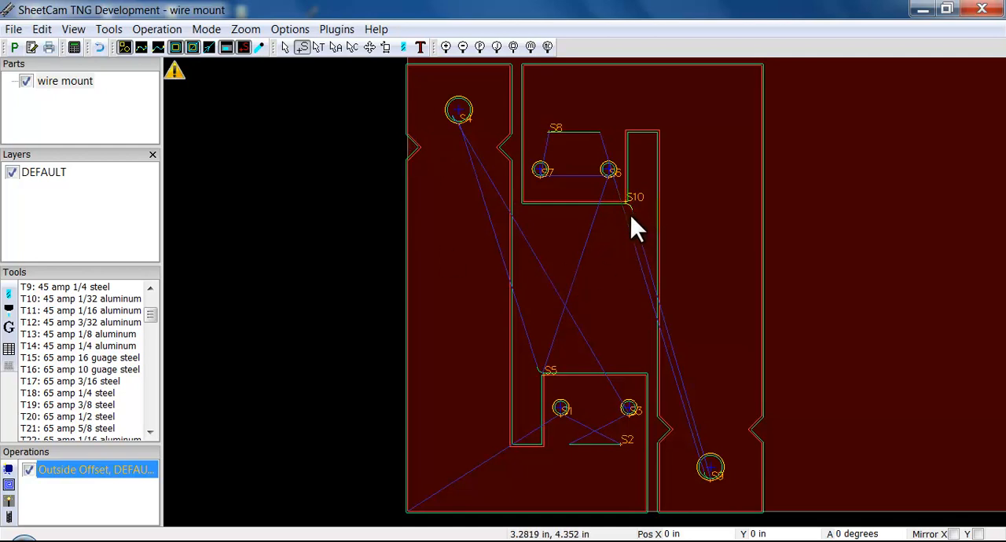
mouse_move(572, 223)
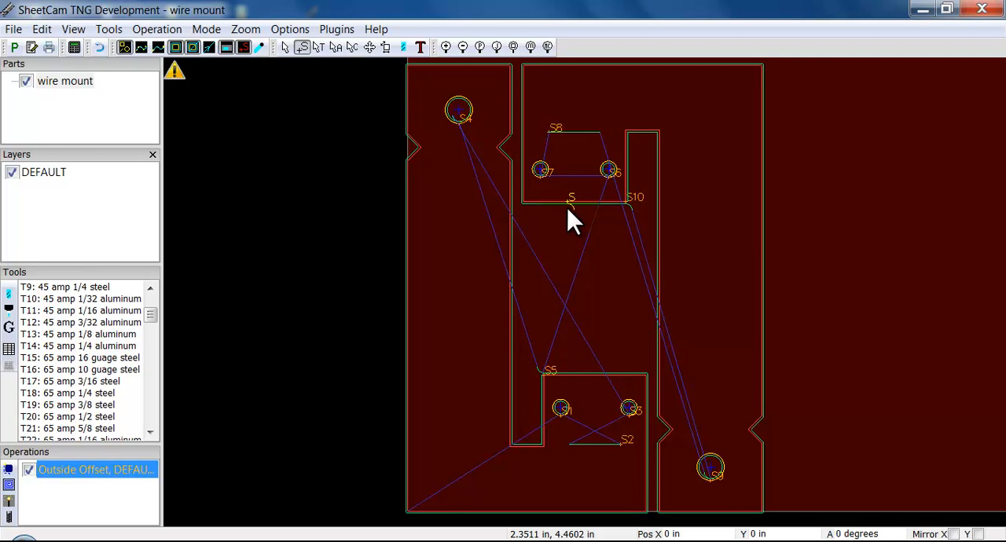
mouse_move(189, 279)
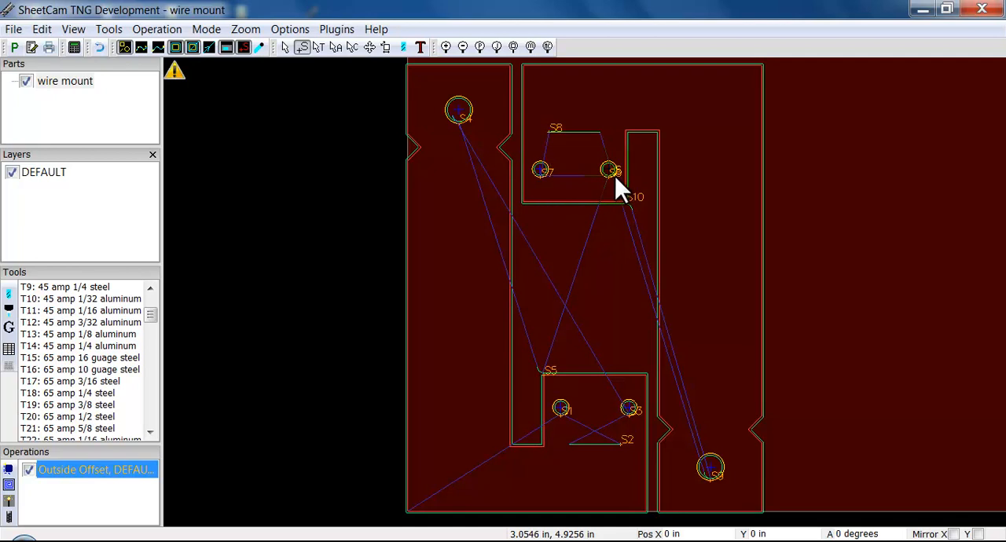
mouse_move(629, 194)
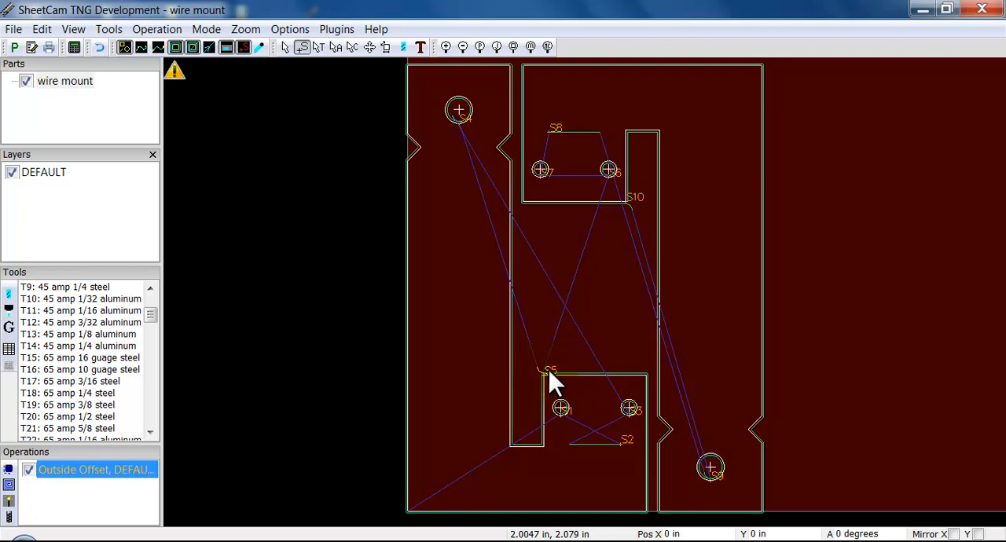
mouse_move(579, 406)
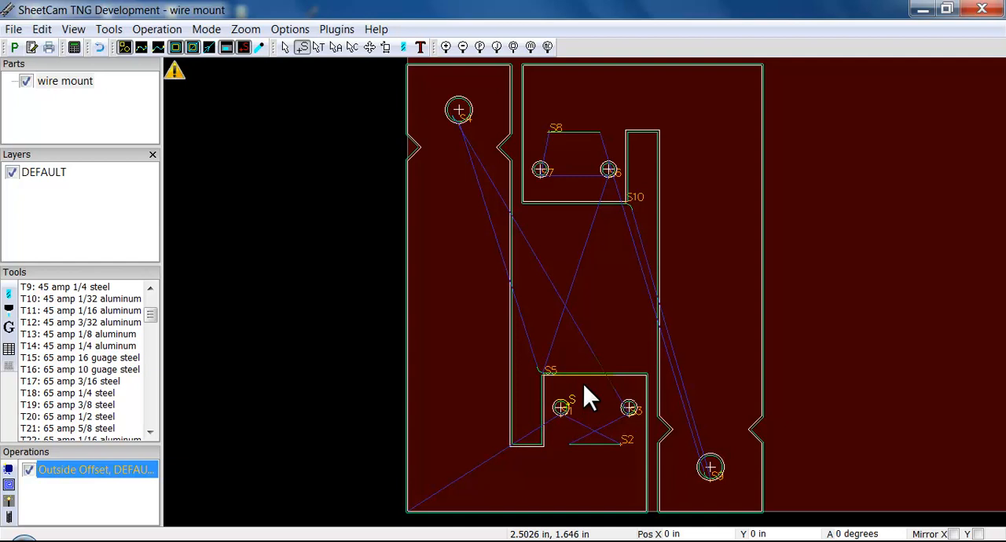
mouse_move(647, 389)
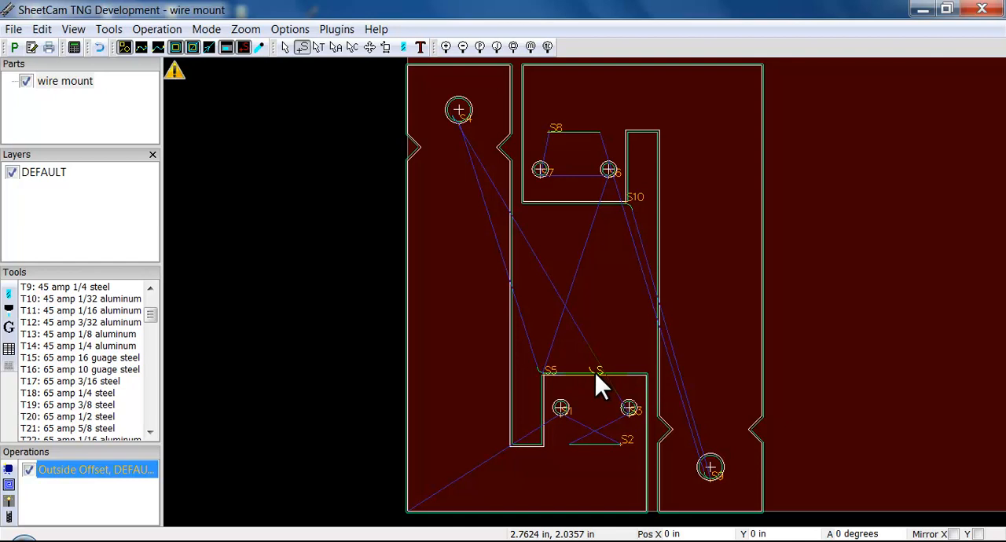
mouse_move(468, 200)
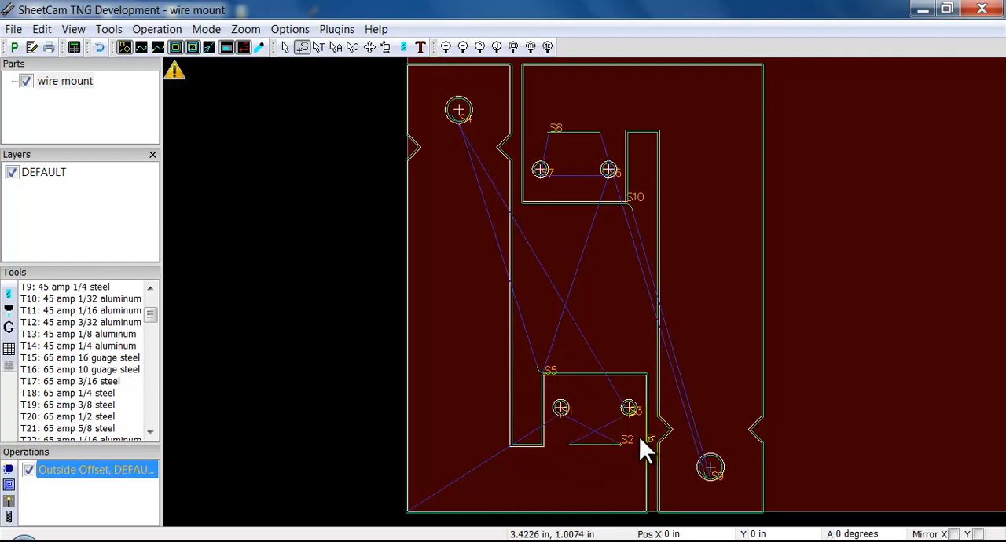
mouse_move(537, 437)
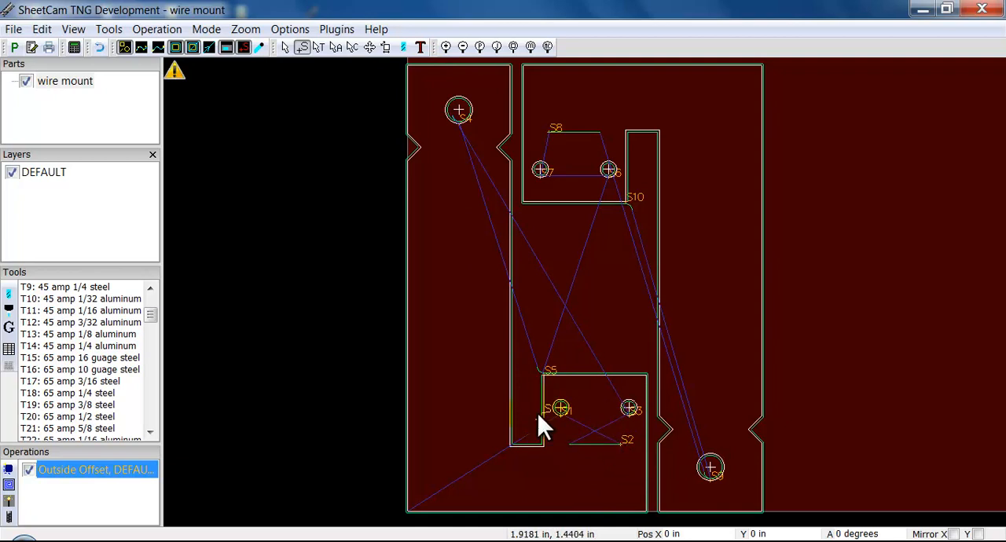
mouse_move(632, 428)
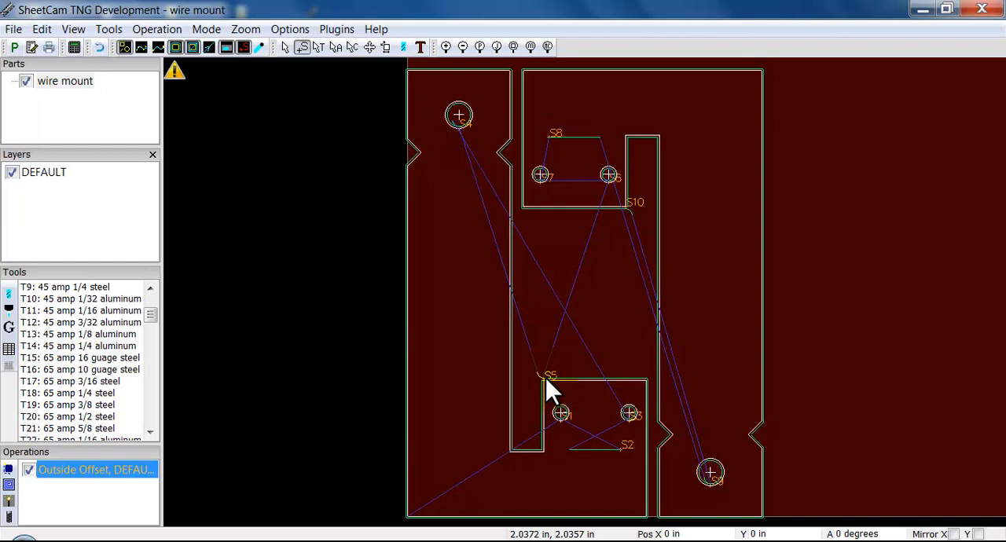
mouse_move(550, 349)
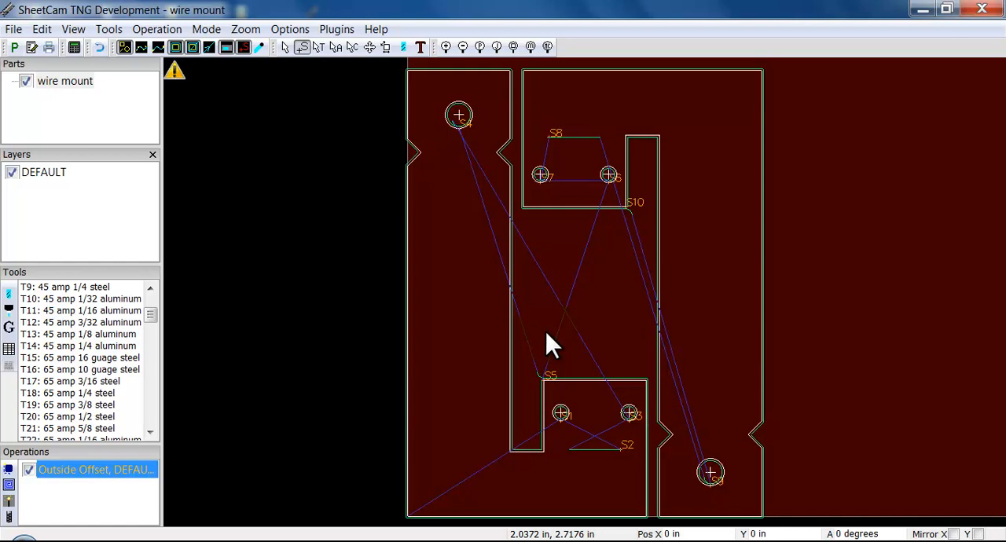
- Start a Quick cut sequence from the drawing's context menu, accepting that path optimisation is disabled
right_click(550, 345)
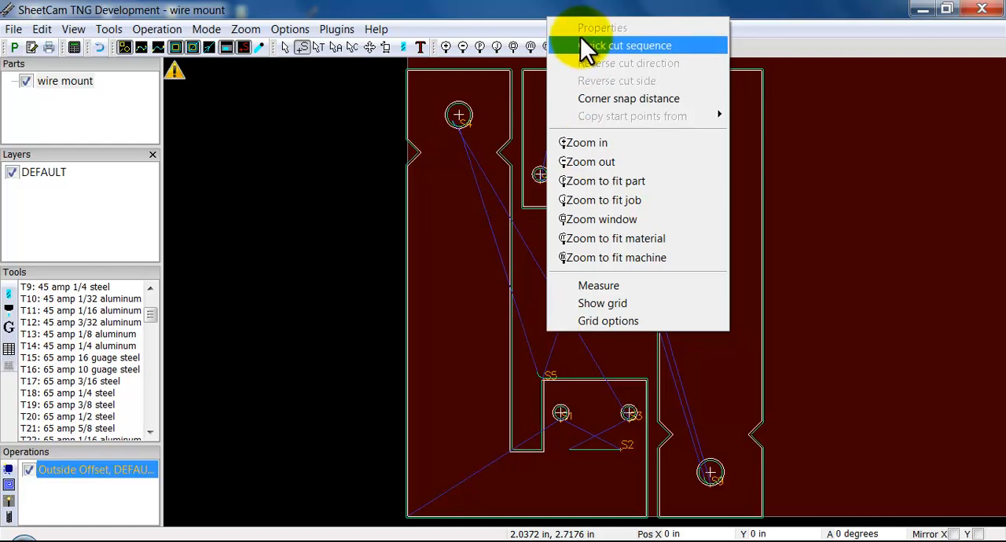
mouse_move(594, 123)
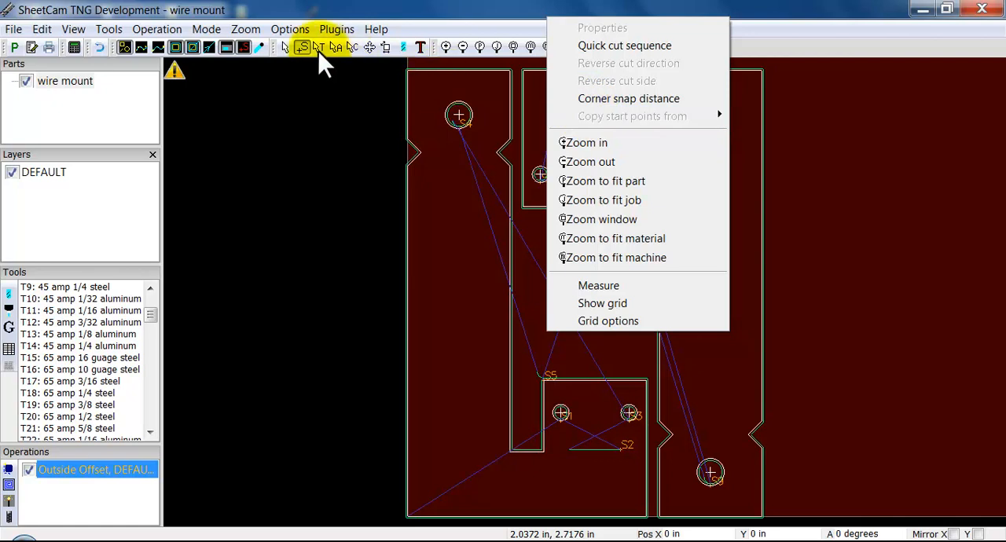
mouse_move(641, 150)
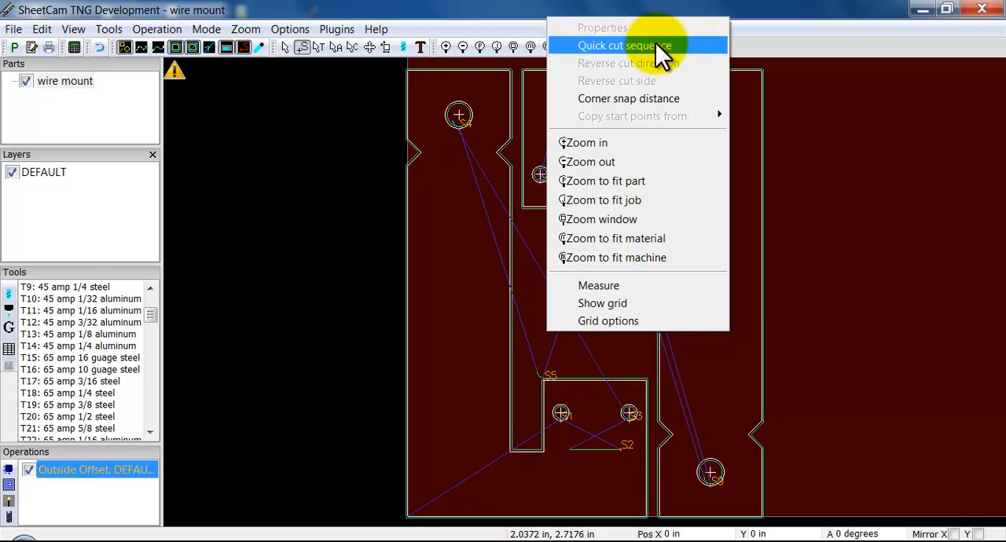
mouse_move(478, 332)
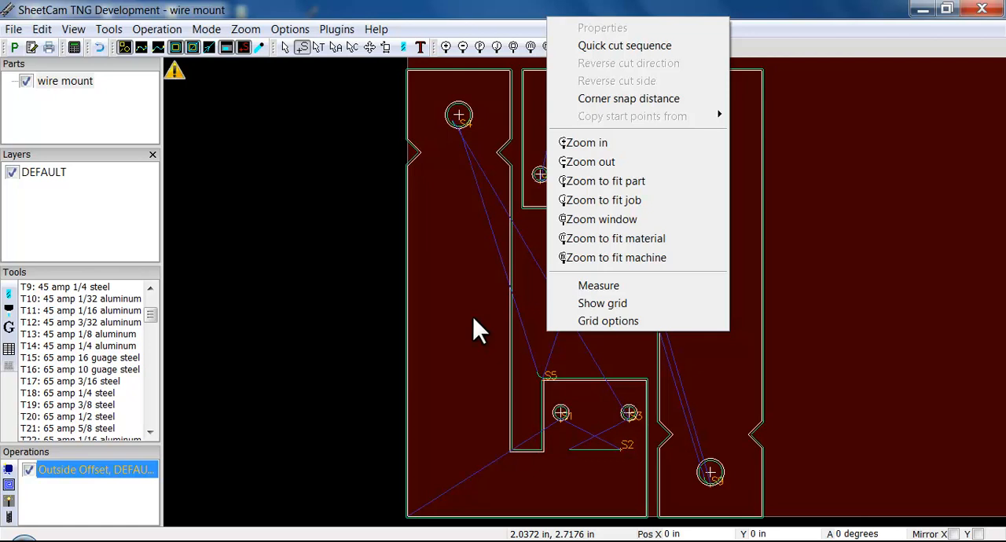
mouse_move(613, 94)
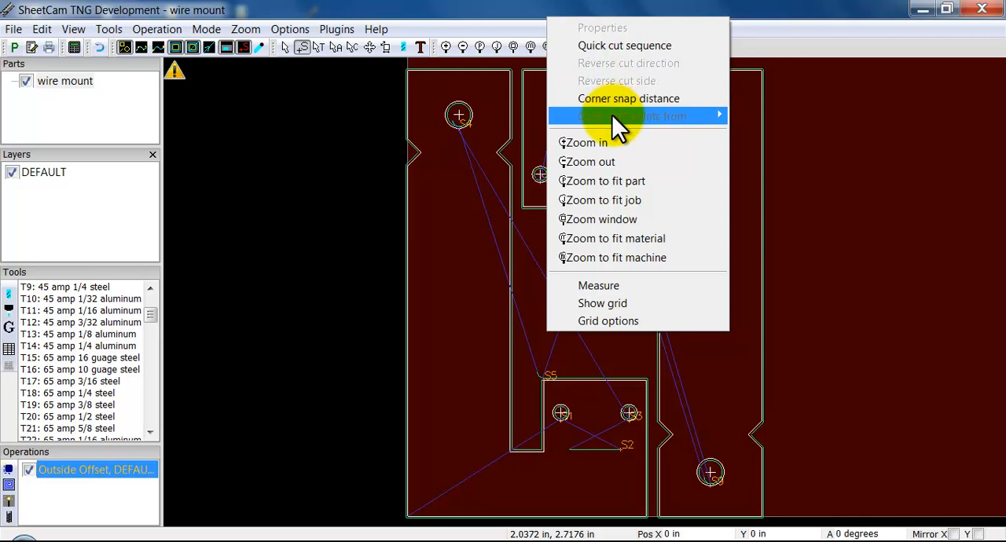
mouse_move(663, 71)
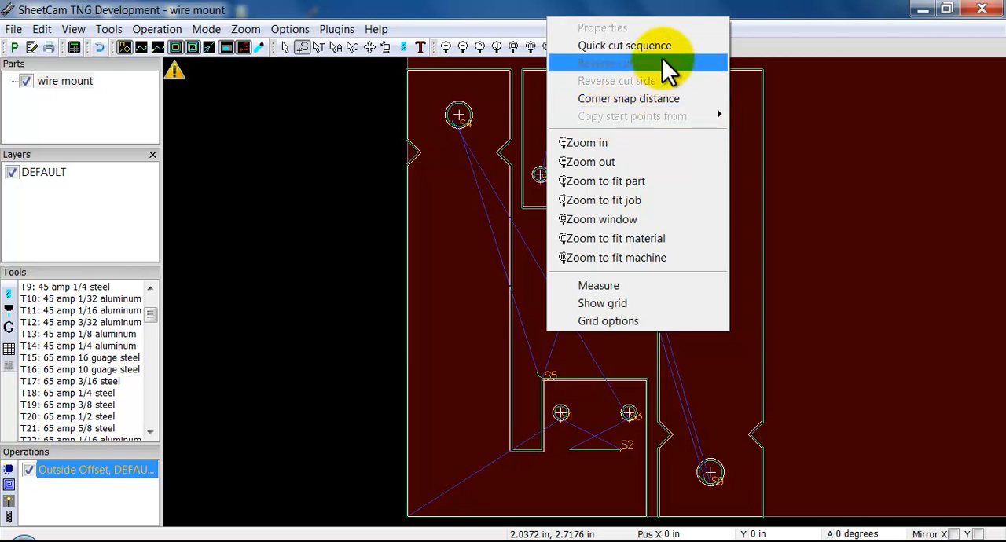
mouse_move(660, 48)
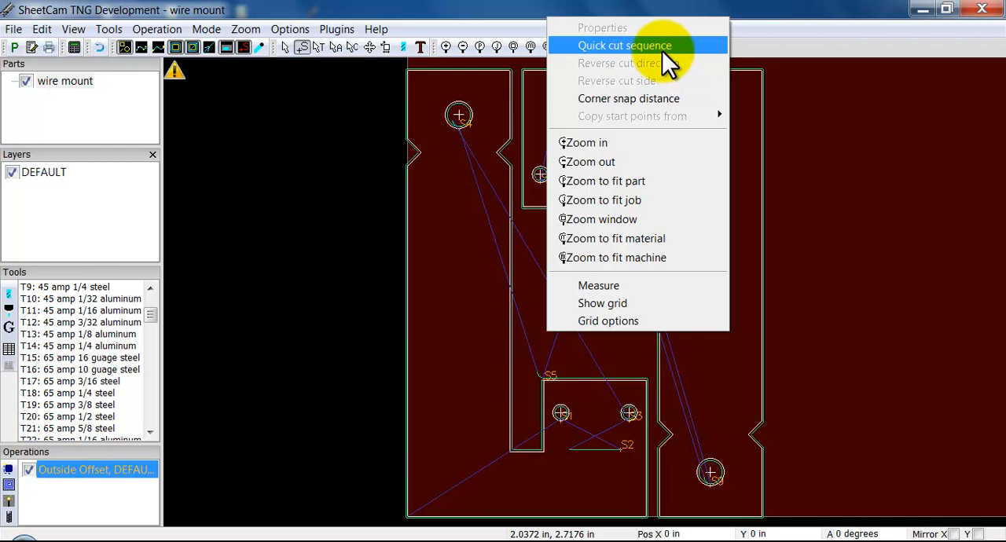
click(619, 46)
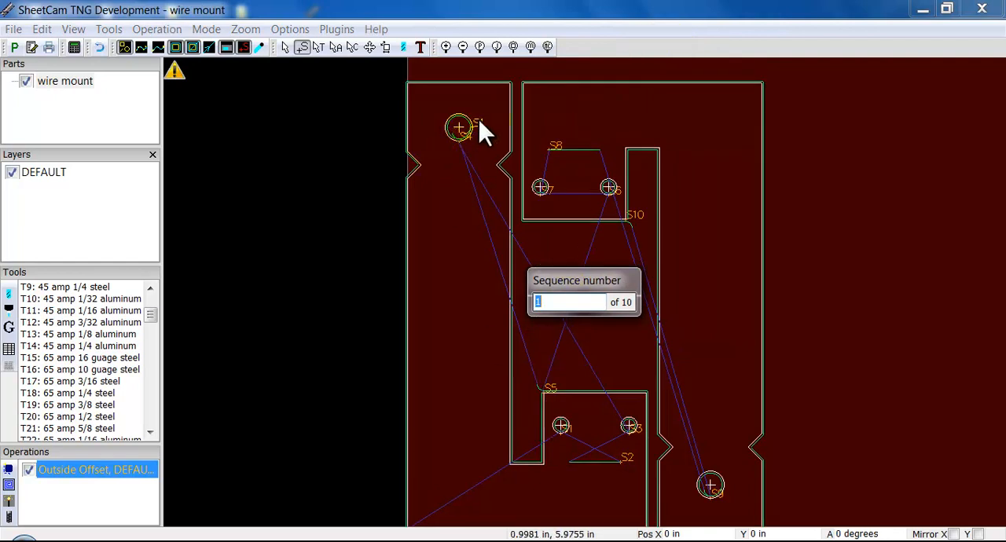
mouse_move(456, 127)
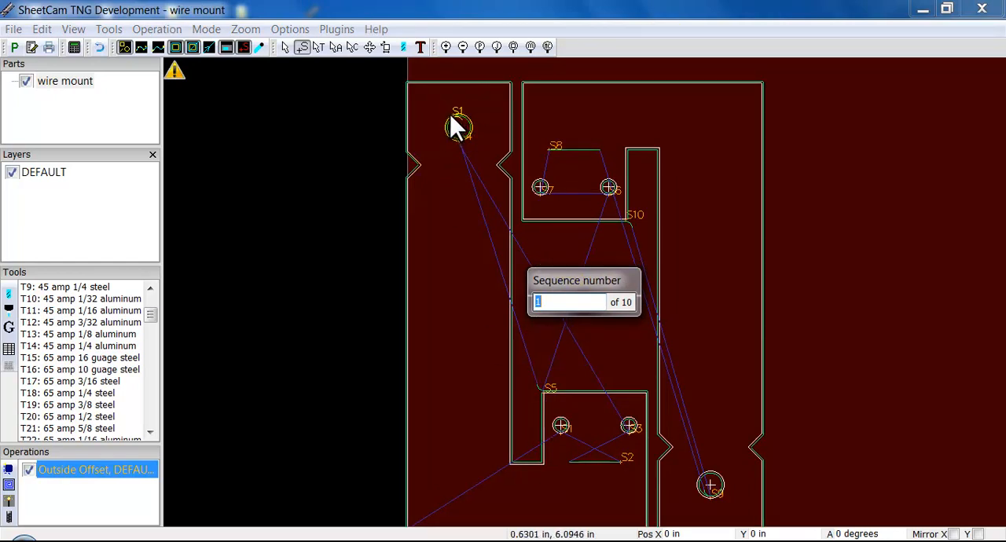
mouse_move(459, 133)
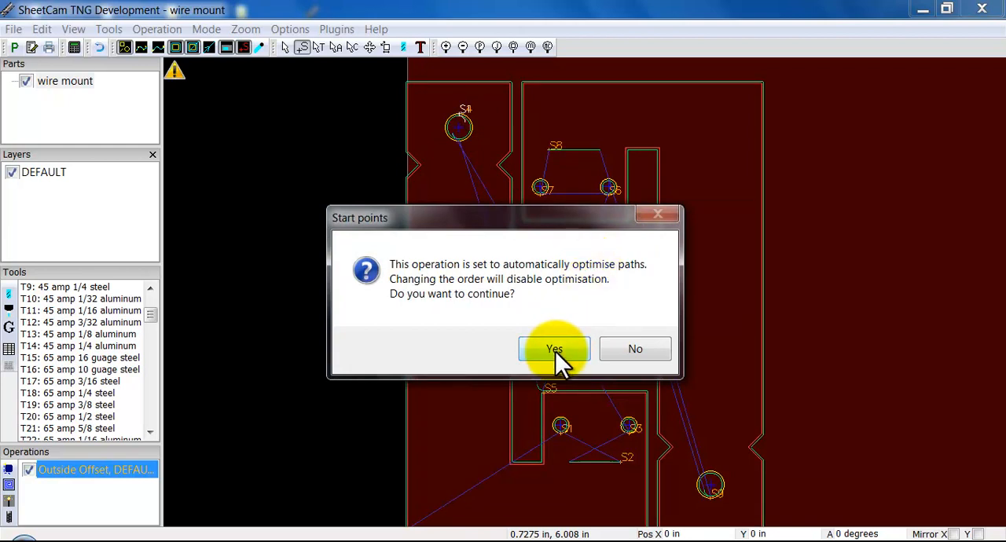
click(553, 349)
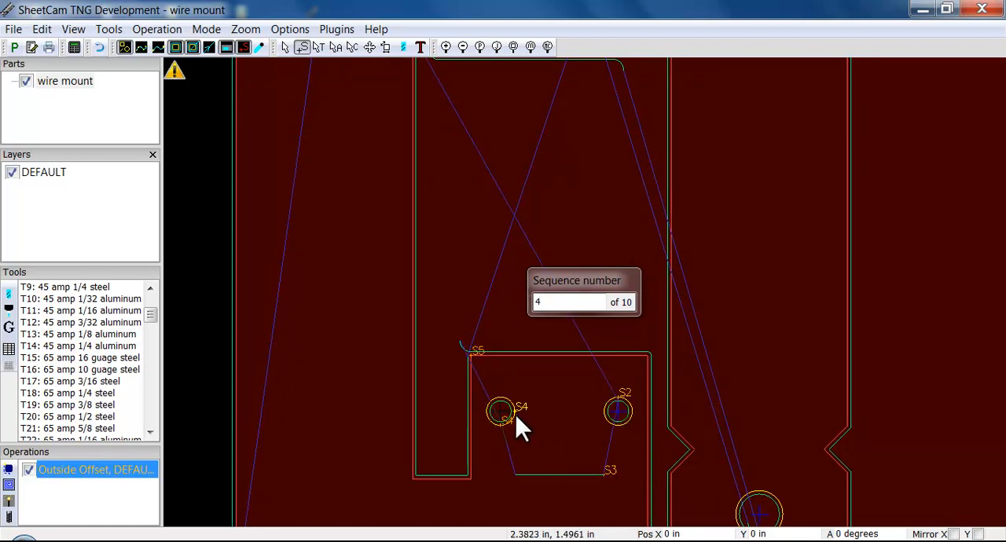
mouse_move(550, 425)
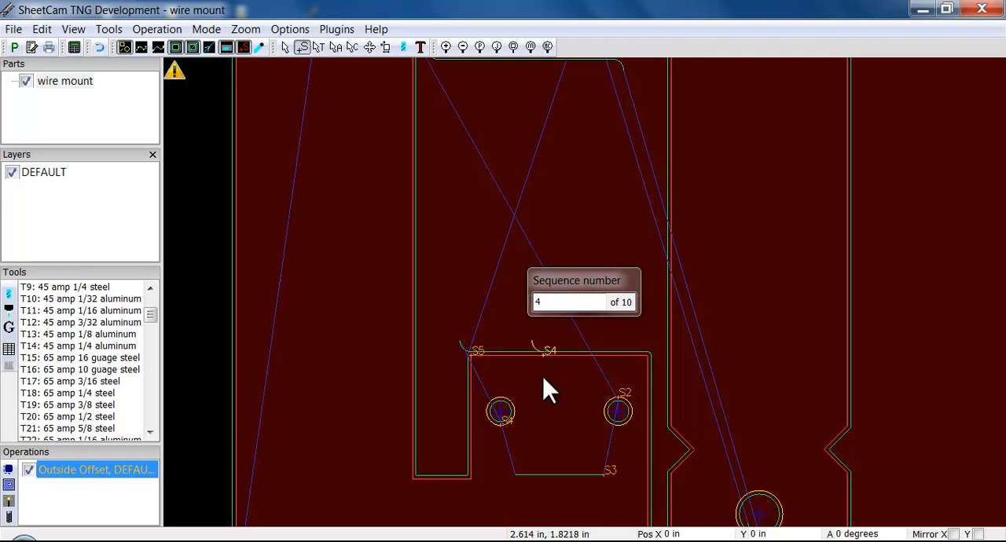
mouse_move(538, 376)
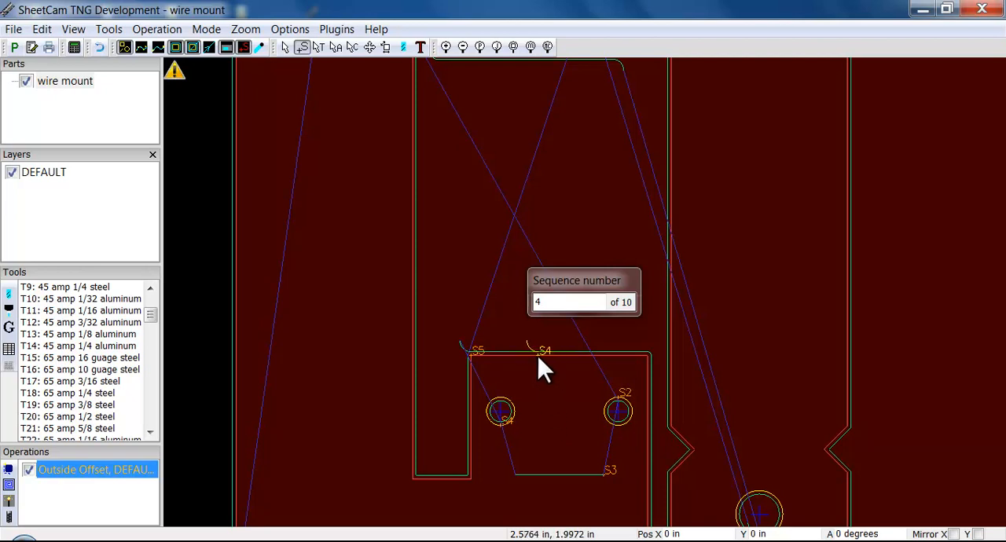
mouse_move(534, 378)
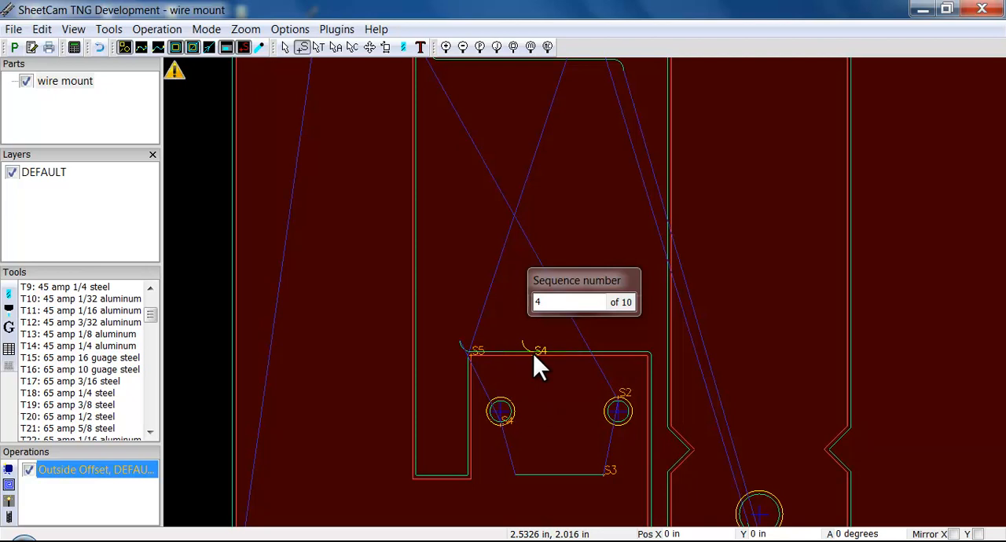
mouse_move(522, 416)
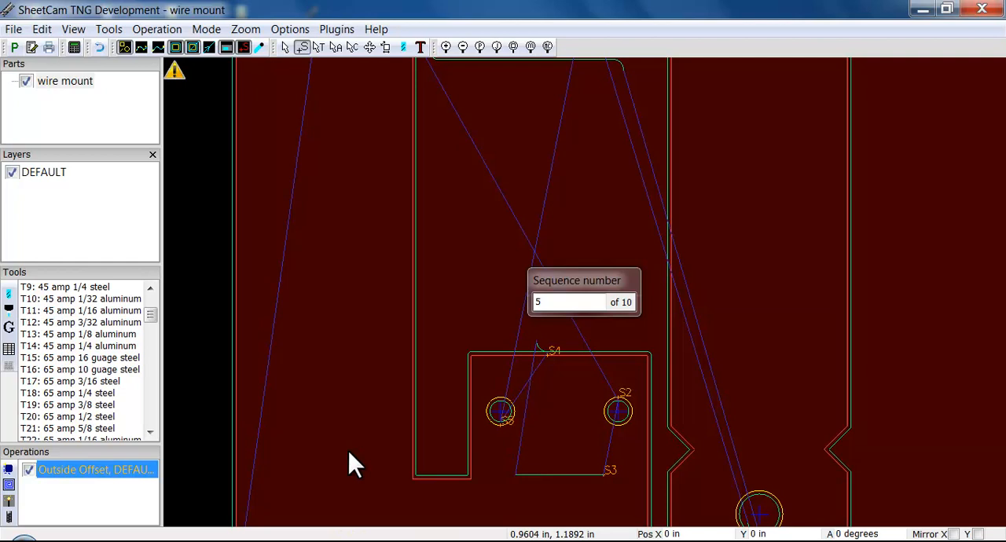
mouse_move(501, 443)
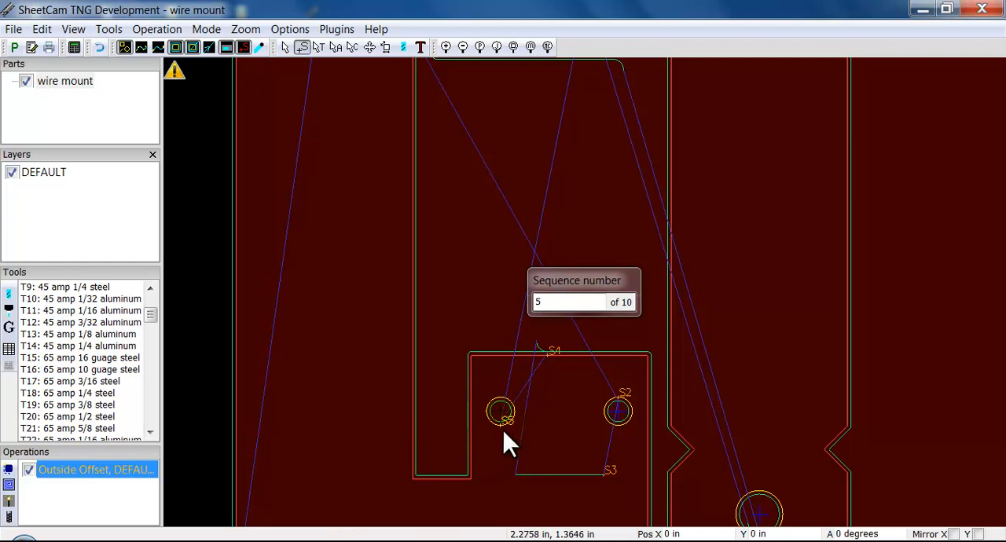
mouse_move(523, 421)
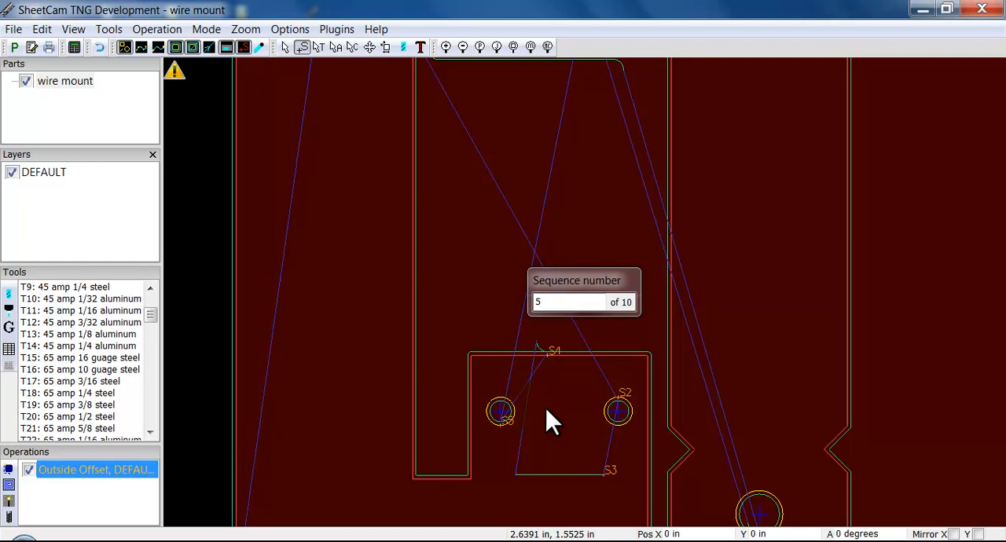
mouse_move(535, 449)
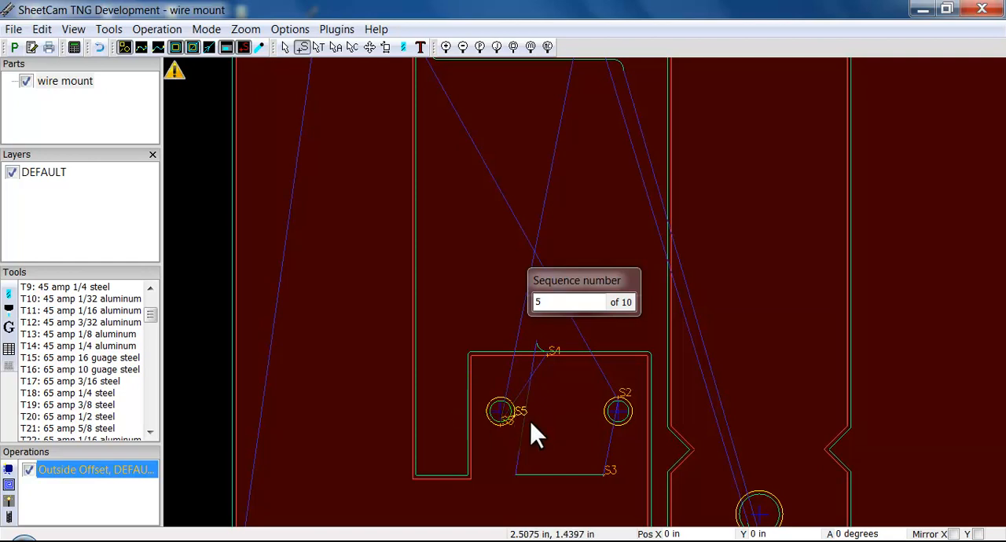
mouse_move(532, 428)
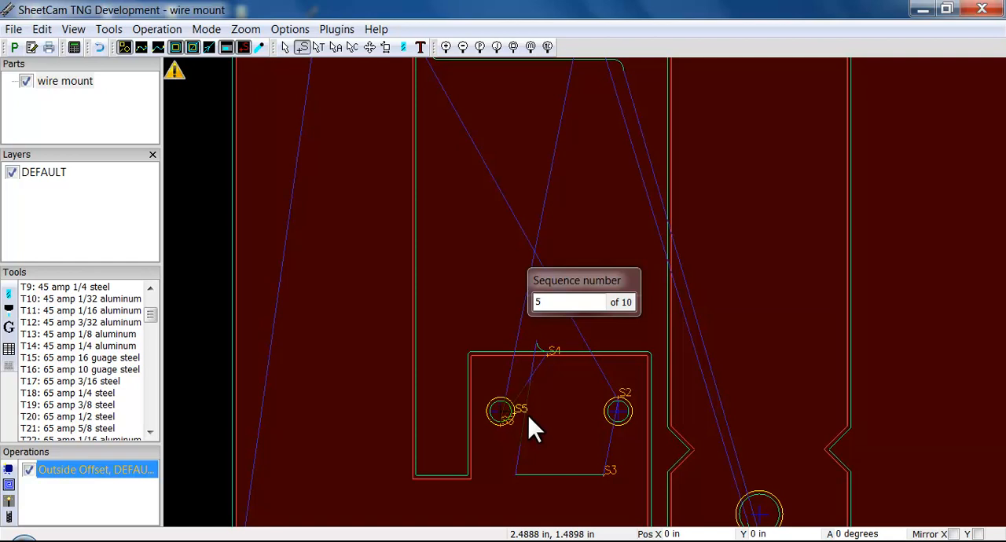
mouse_move(531, 437)
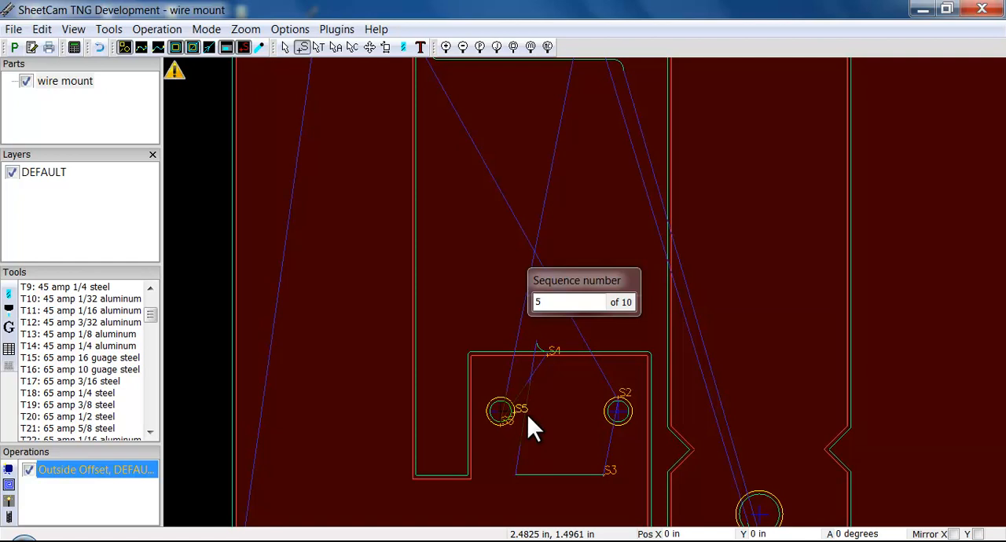
mouse_move(540, 421)
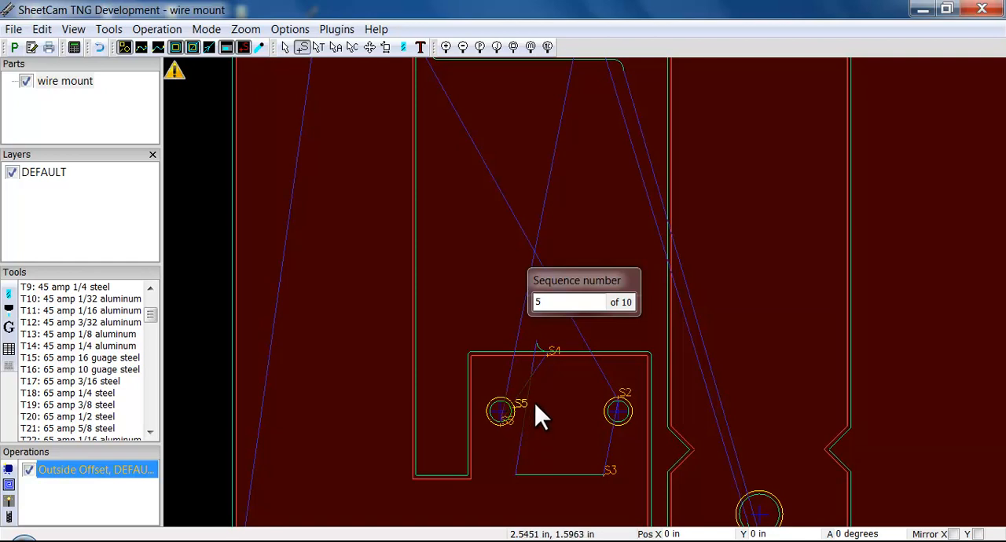
- Set the next sequence number to 4 and make the left small hole the fourth cut
click(569, 302)
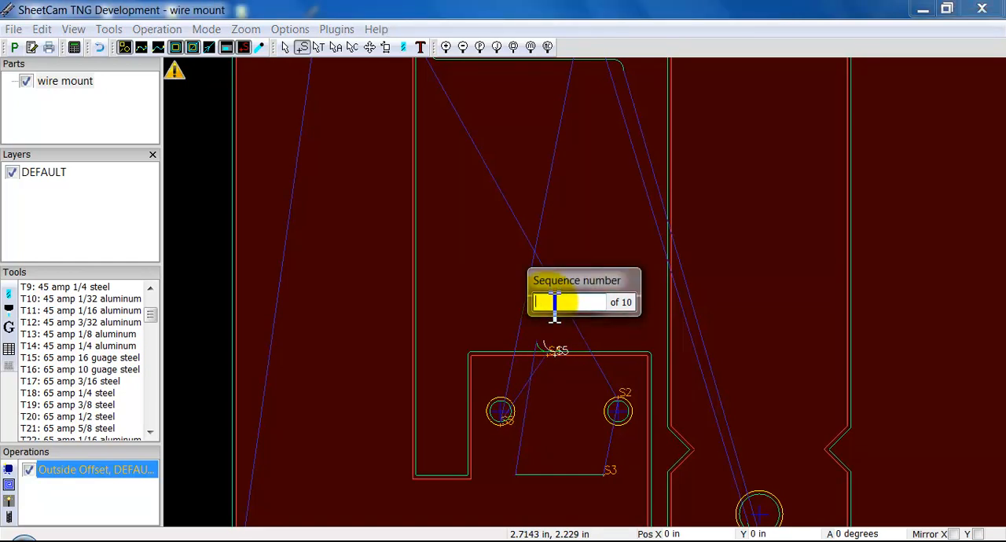
text(4)
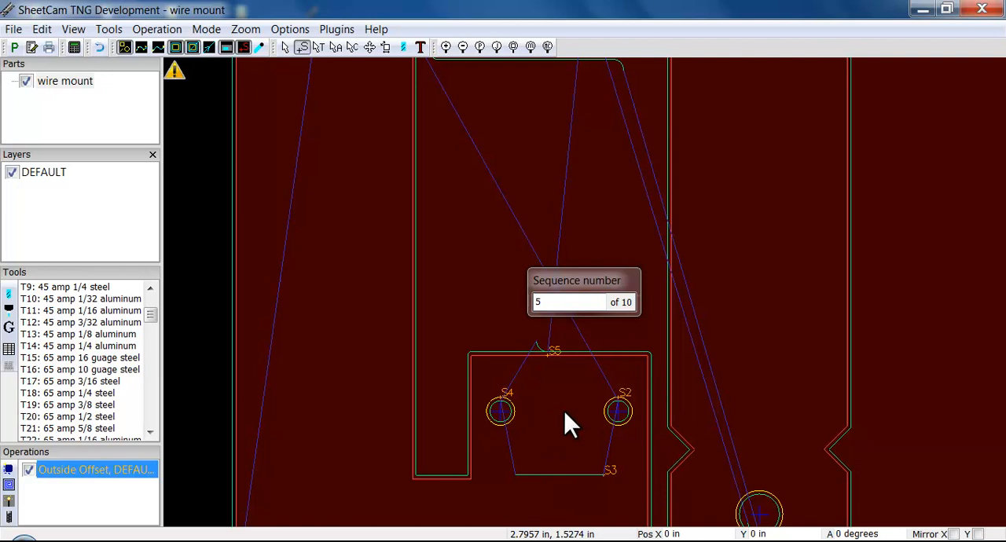
click(563, 301)
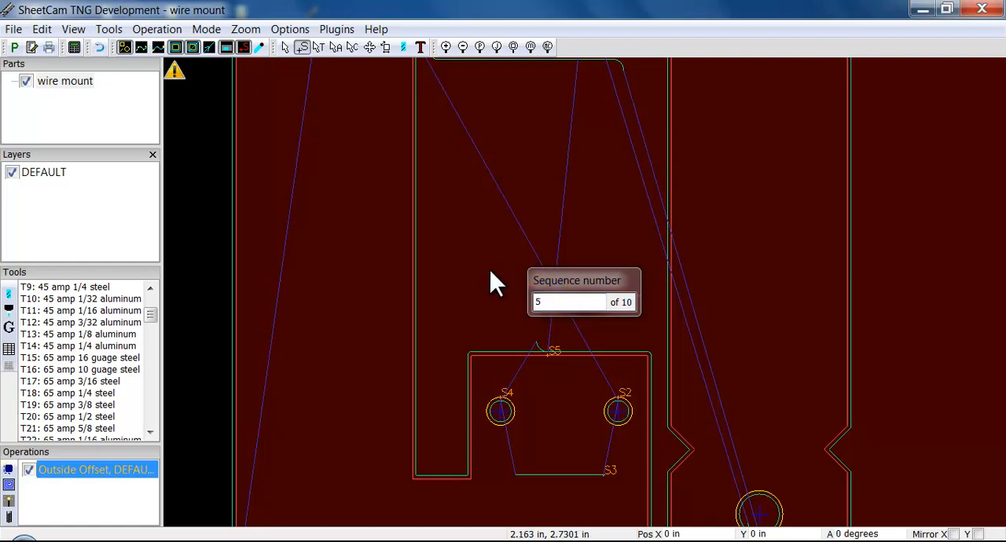
- End the manual cut sequence and reopen the drawing's context menu
right_click(493, 278)
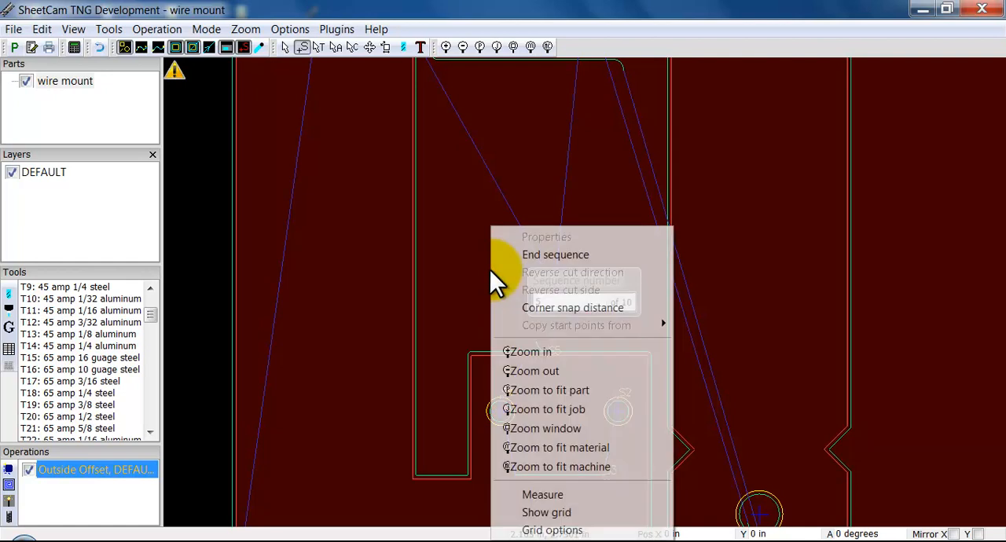
mouse_move(556, 260)
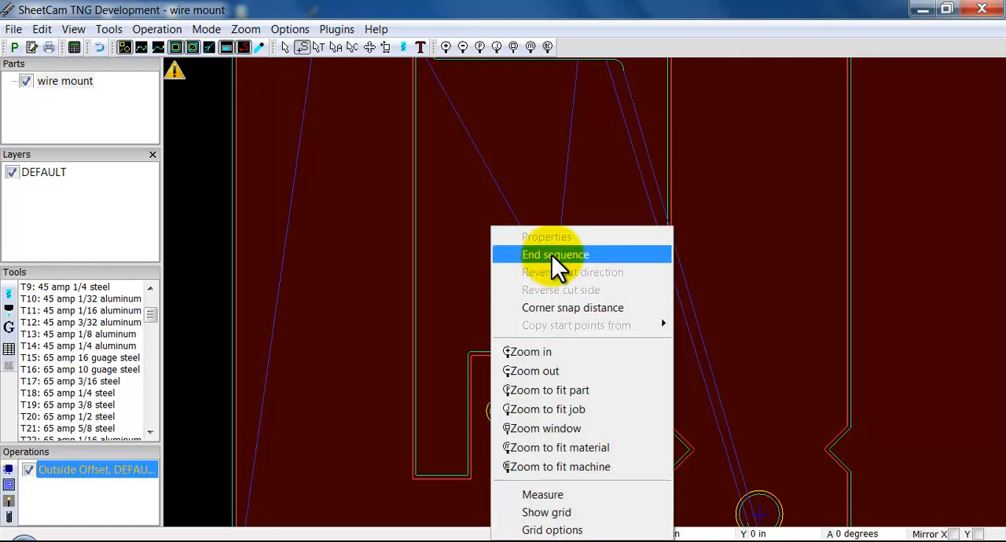
click(555, 254)
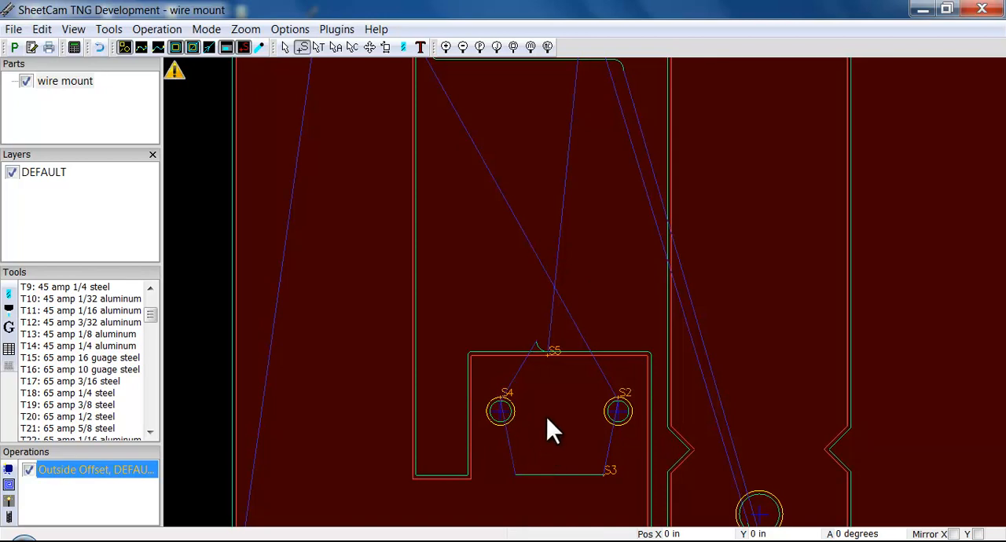
right_click(550, 430)
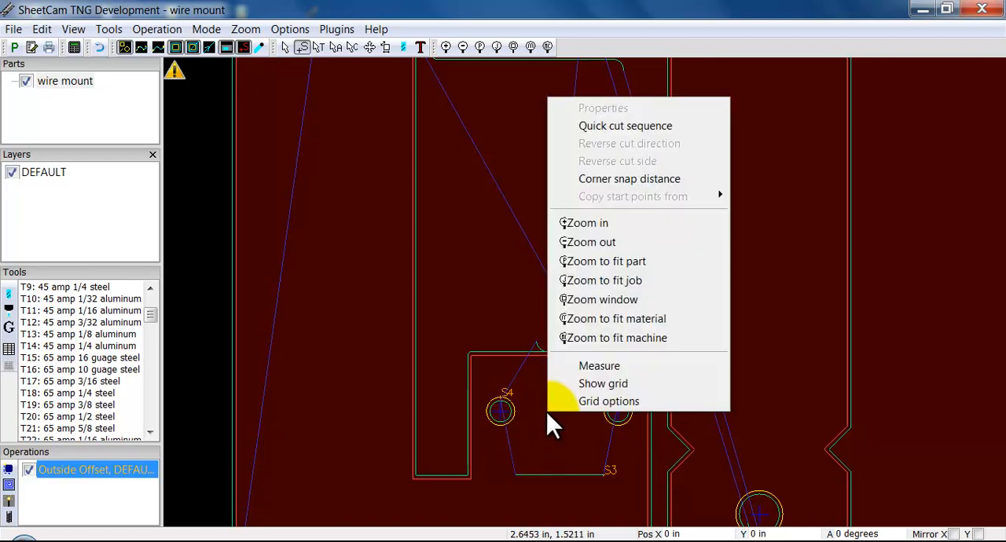
mouse_move(625, 135)
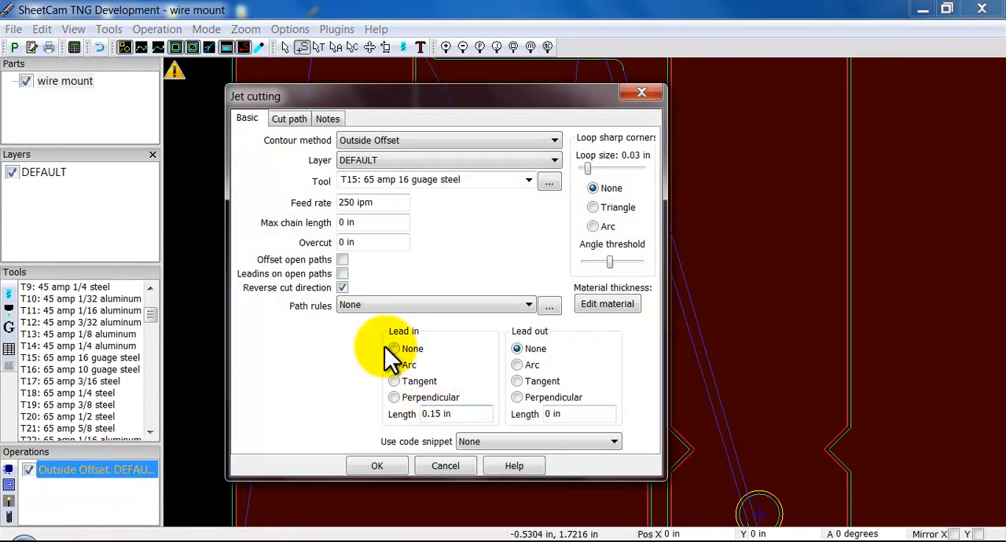
- Give the jet cutting operation an Arc lead-in of 0.15 in and apply it
click(393, 365)
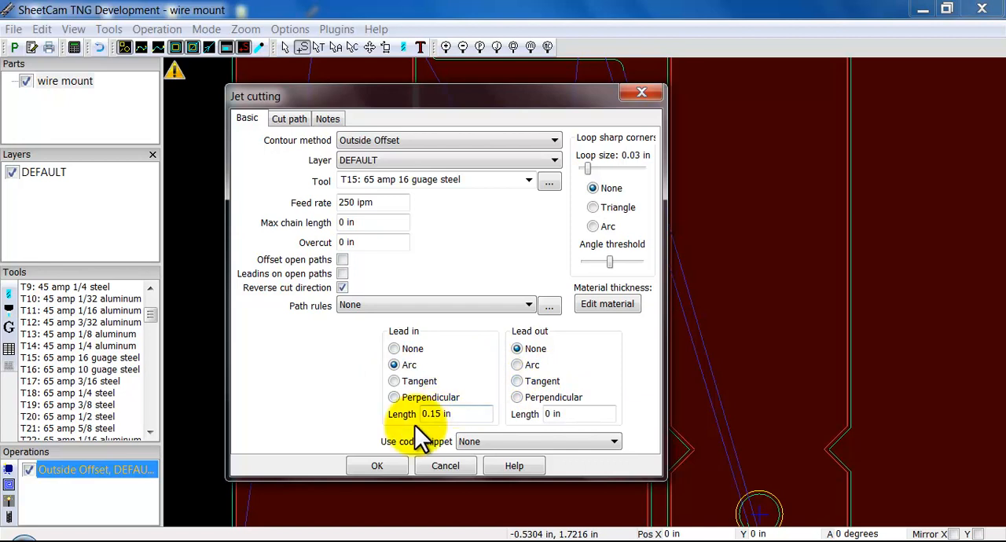
mouse_move(833, 377)
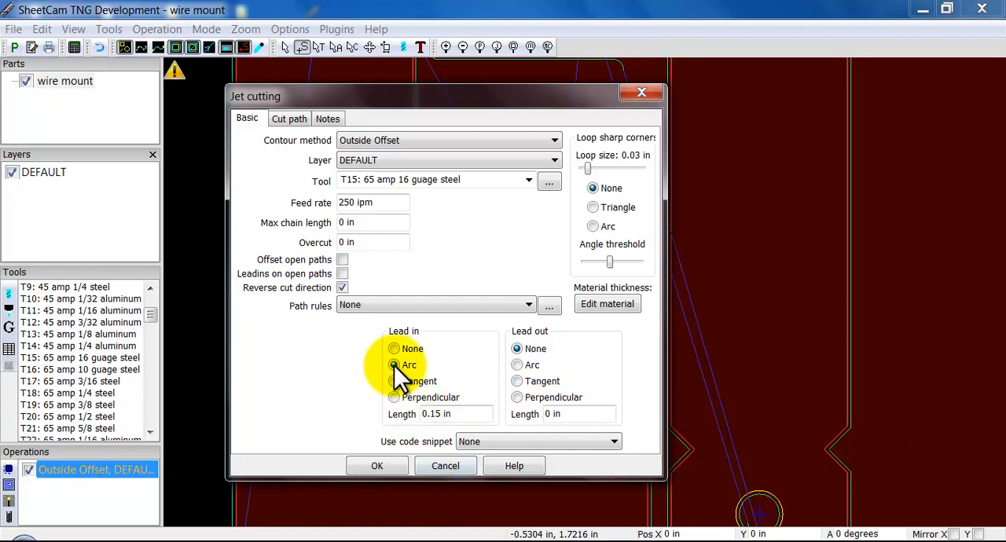
click(393, 365)
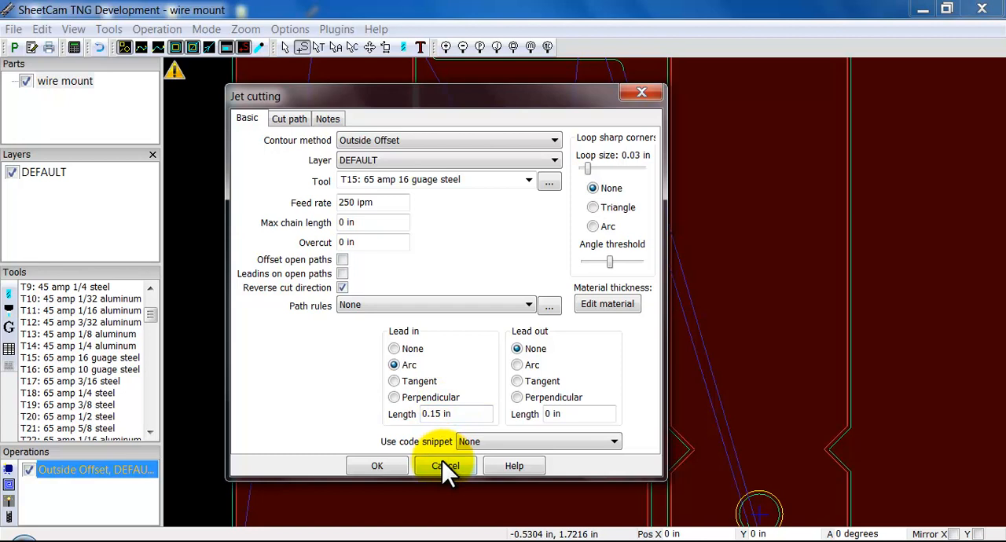
click(445, 465)
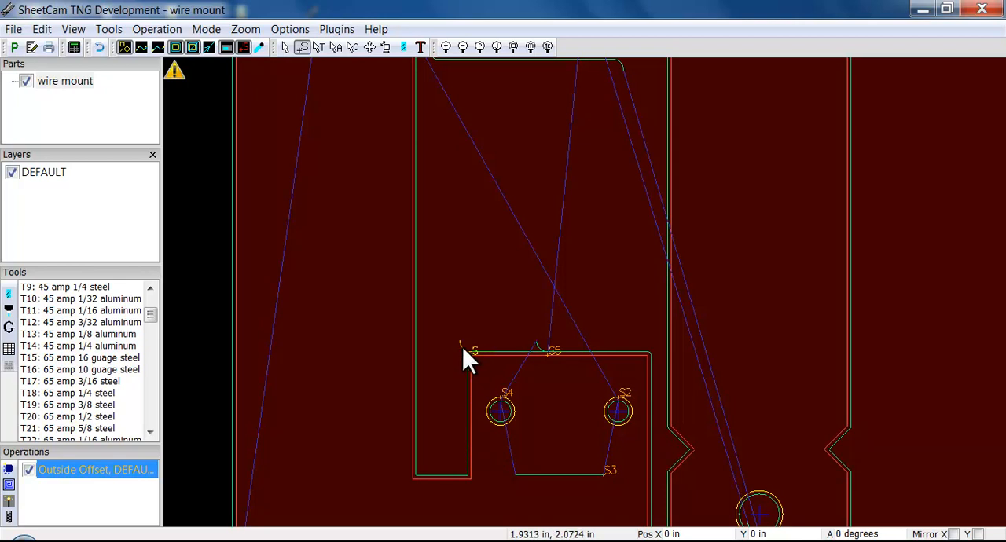
mouse_move(637, 370)
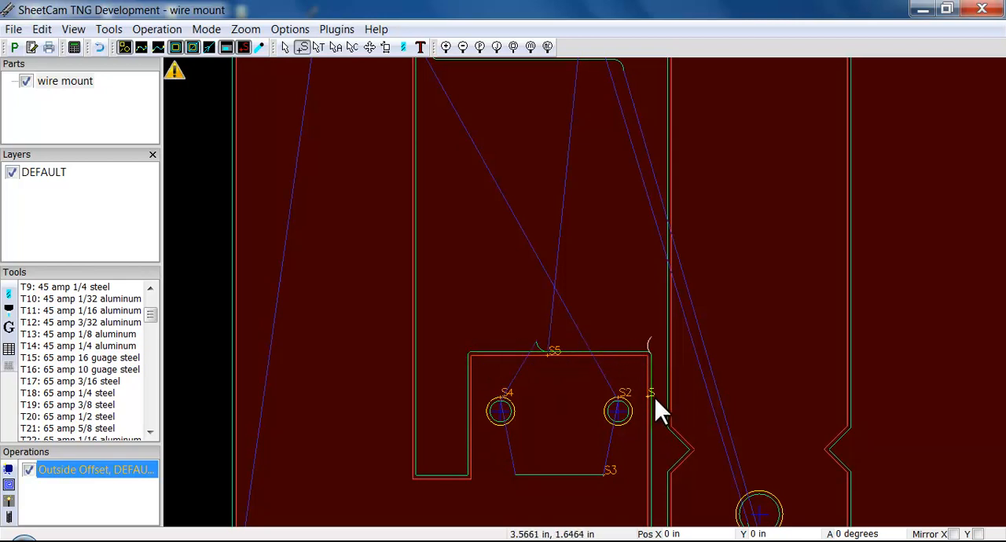
mouse_move(632, 371)
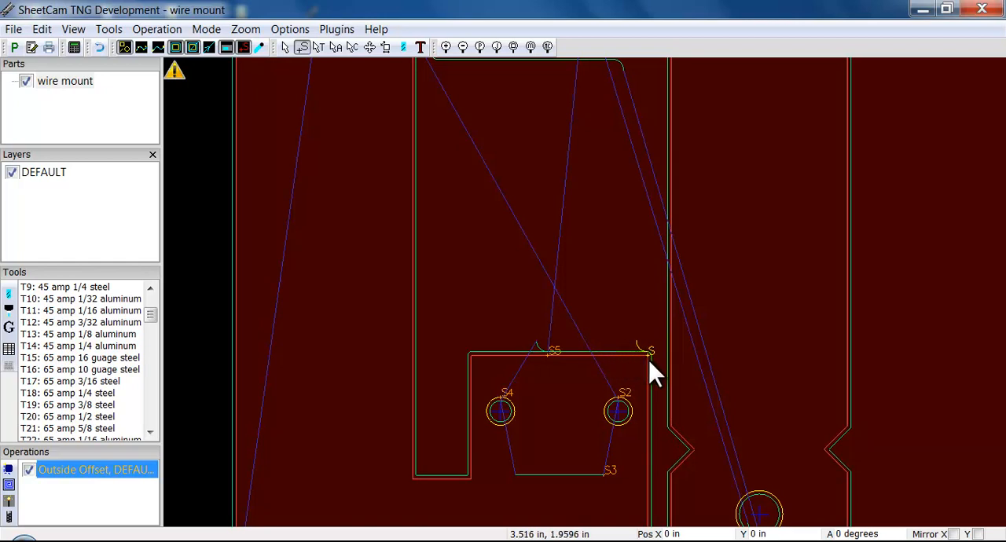
mouse_move(637, 364)
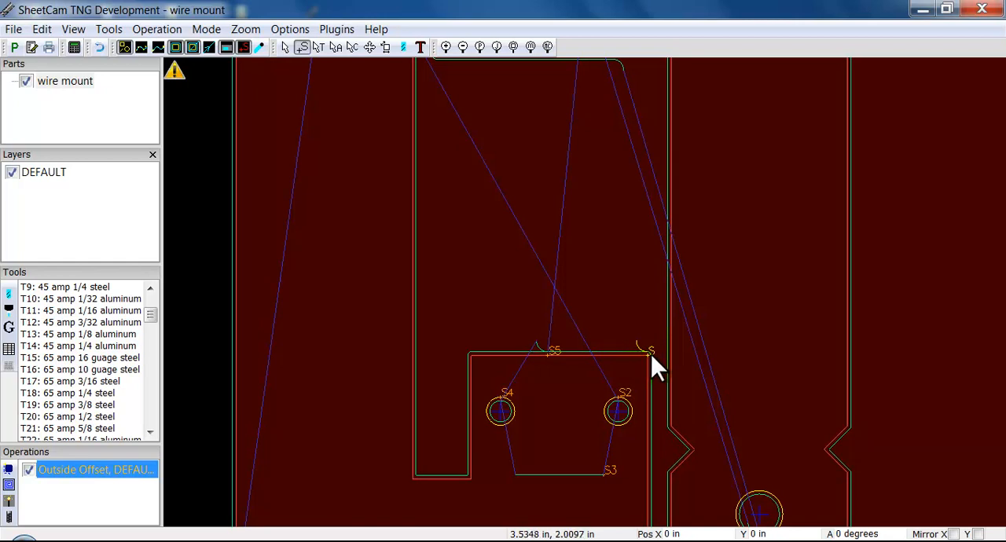
mouse_move(660, 427)
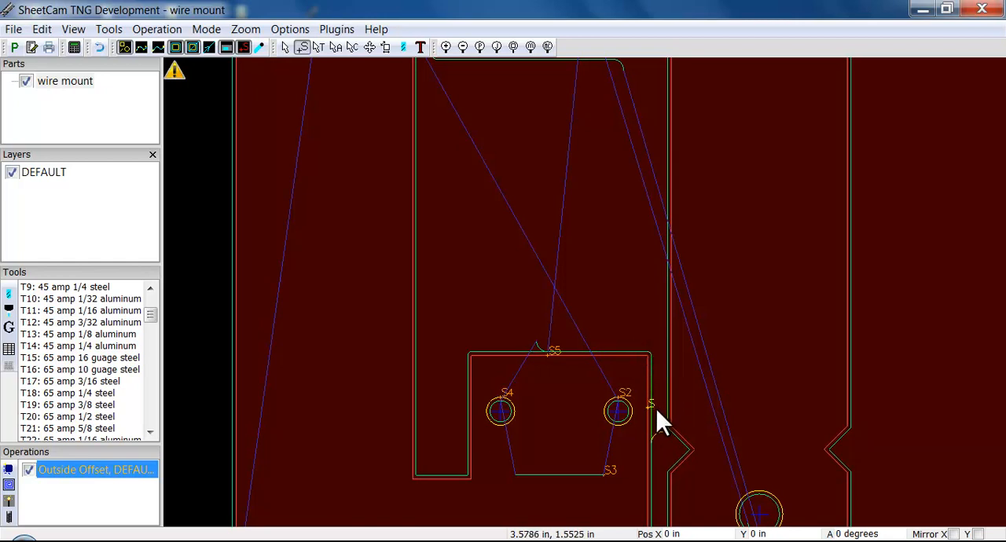
mouse_move(663, 389)
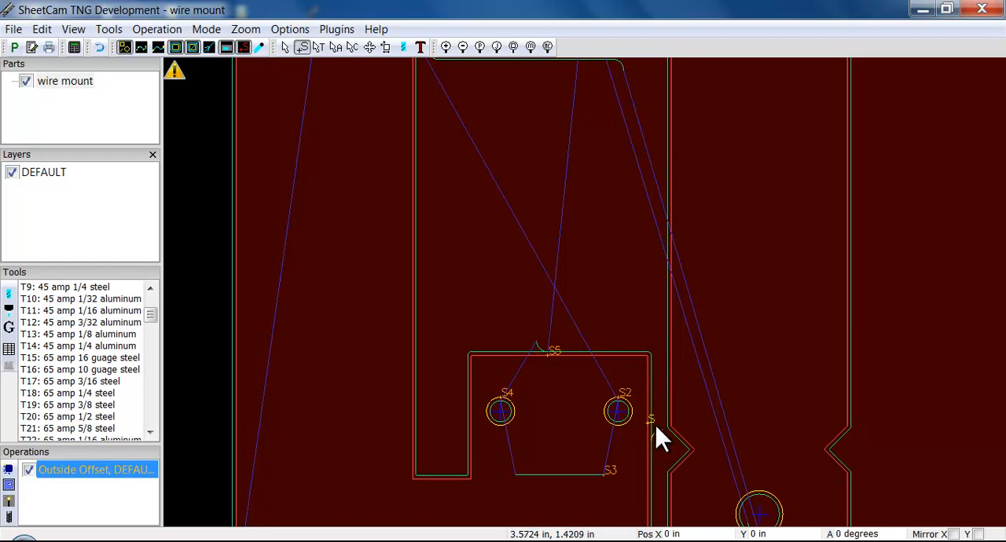
mouse_move(672, 459)
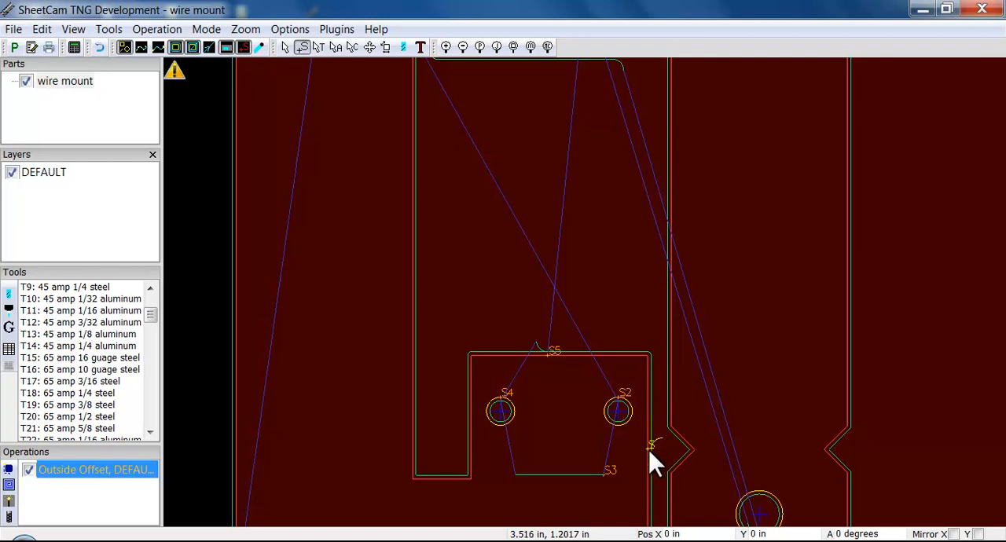
mouse_move(665, 391)
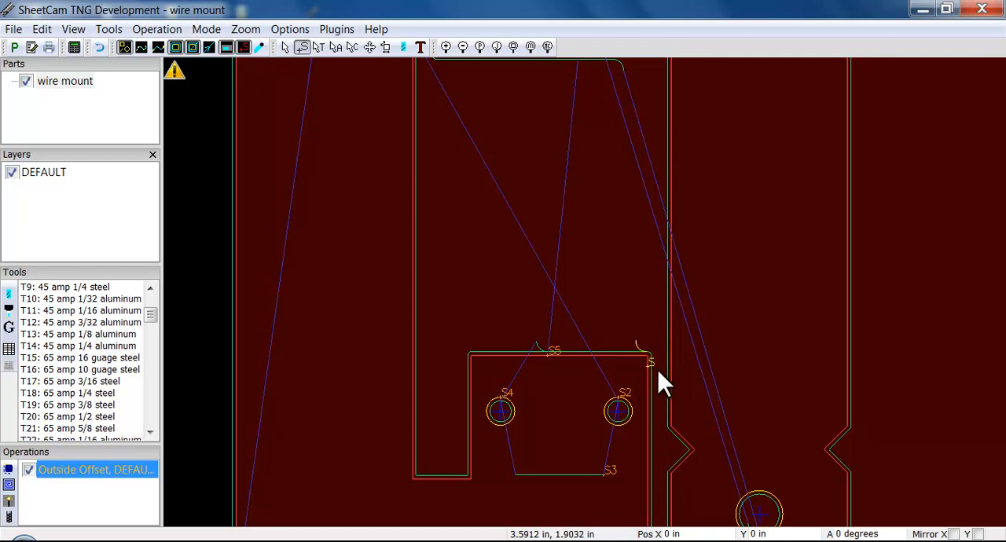
mouse_move(642, 377)
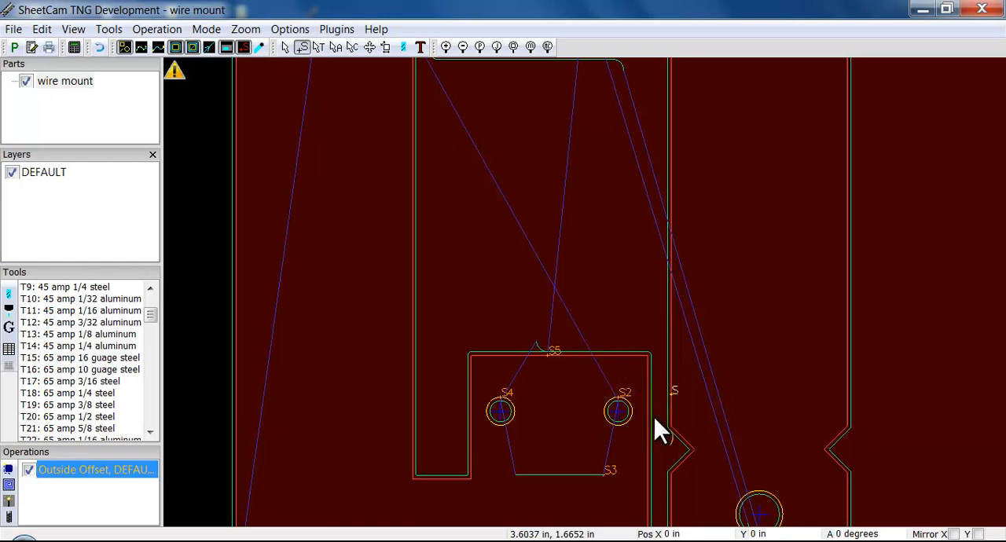
mouse_move(619, 380)
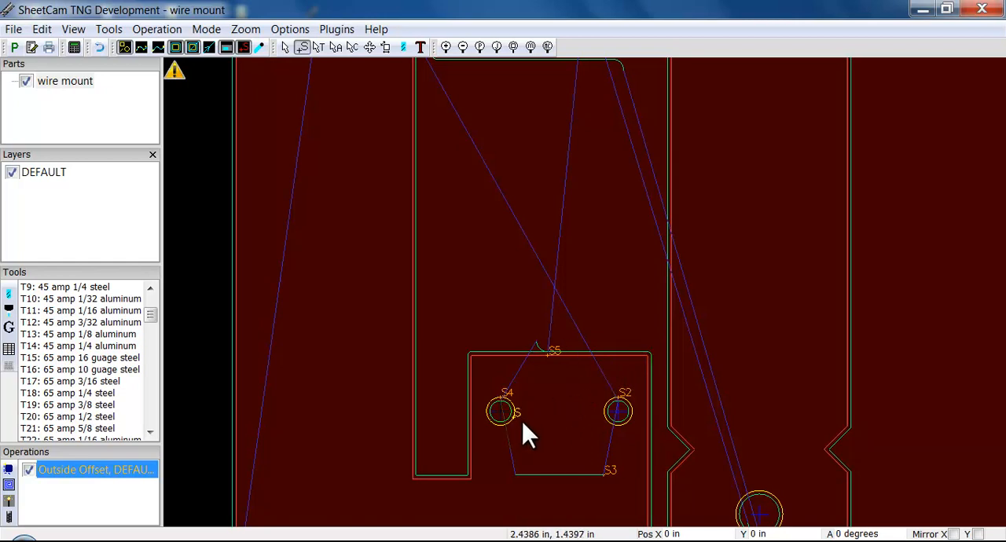
mouse_move(537, 426)
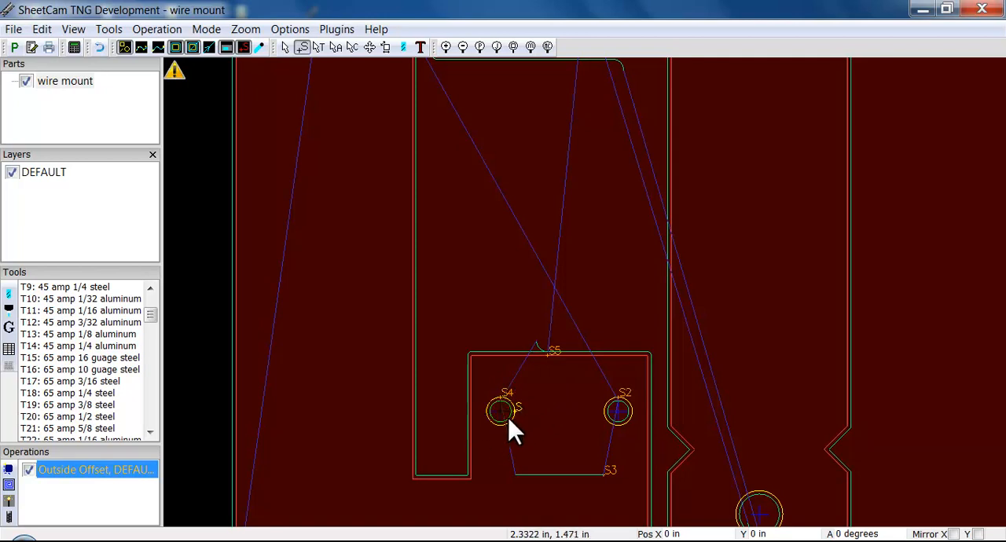
mouse_move(522, 432)
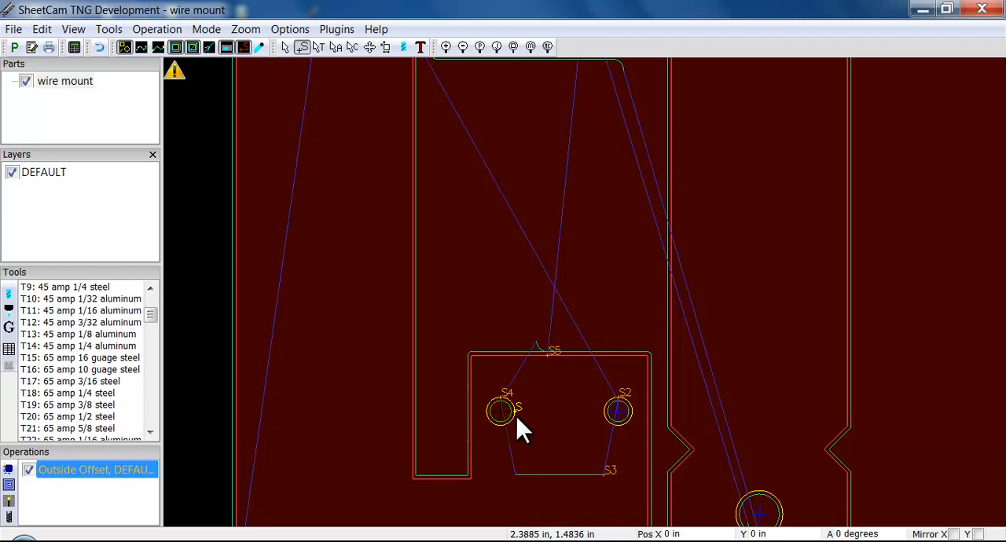
mouse_move(276, 146)
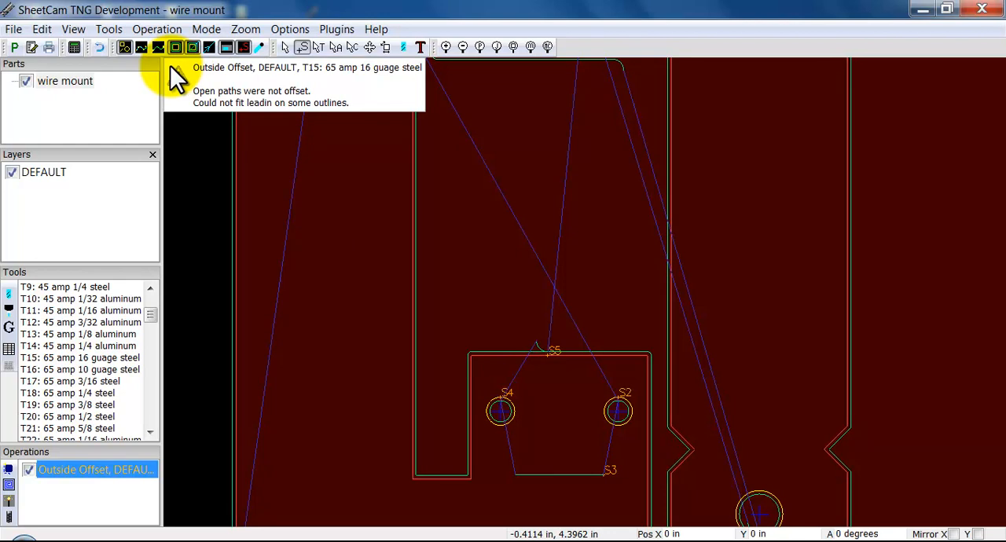
mouse_move(220, 117)
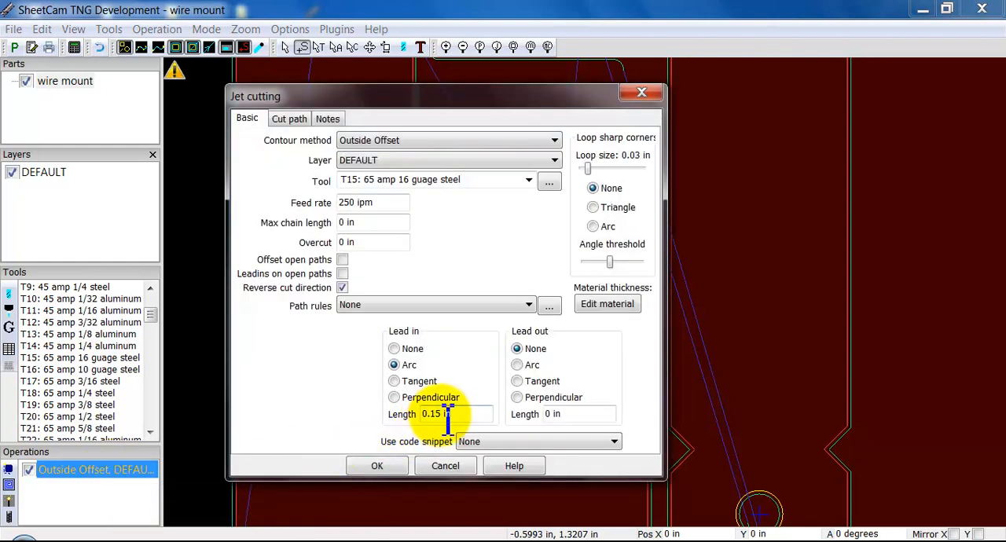
- Reduce the arc lead-in length to 0.1 in and apply it
text(0.1)
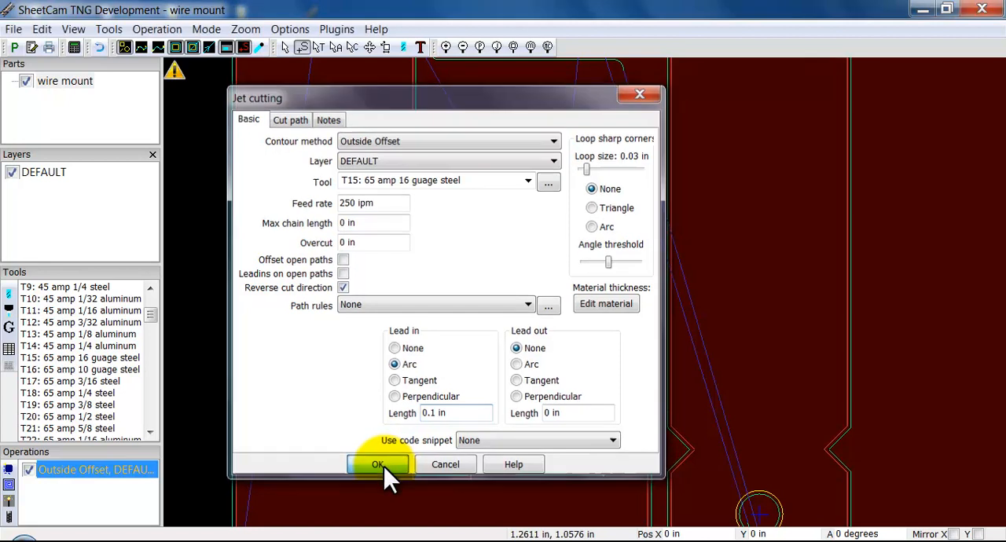
click(377, 465)
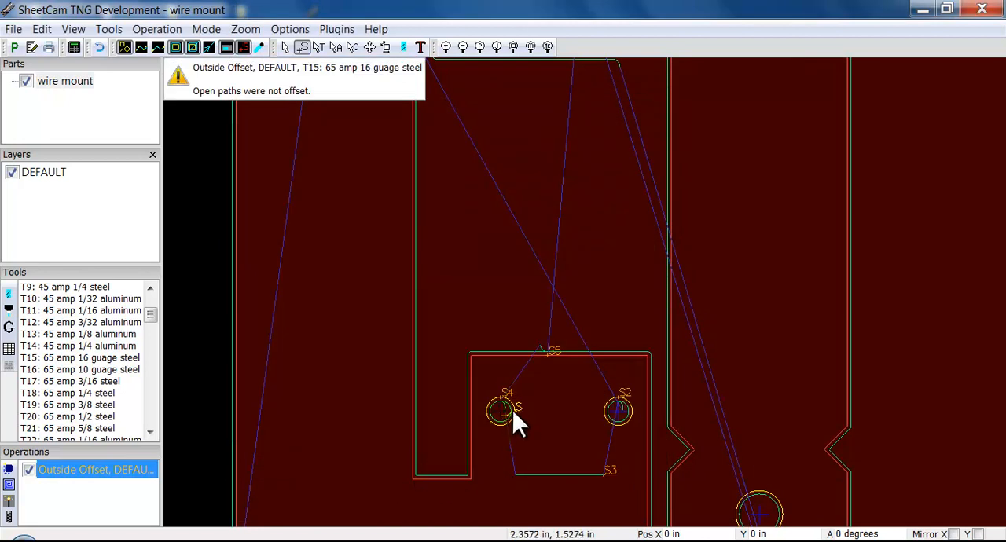
mouse_move(541, 443)
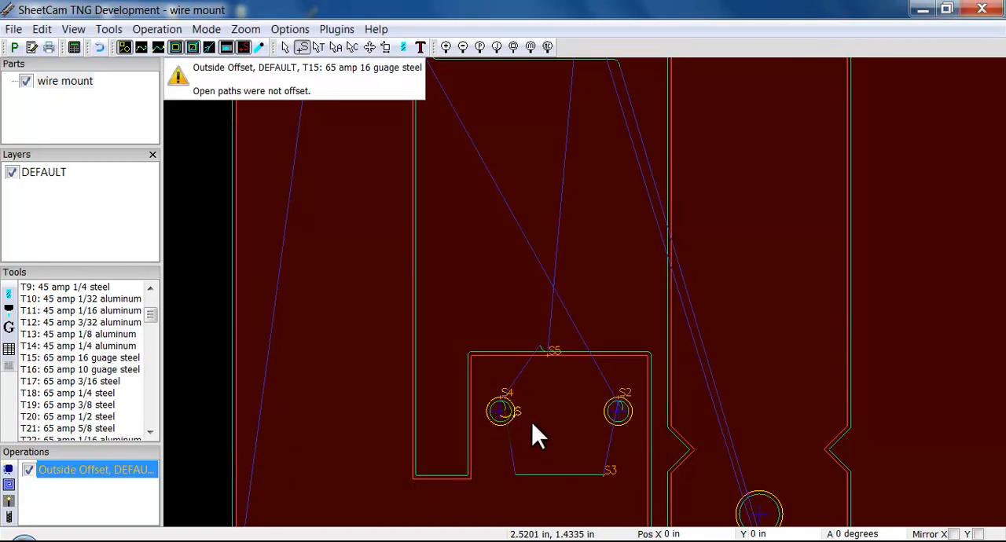
mouse_move(236, 110)
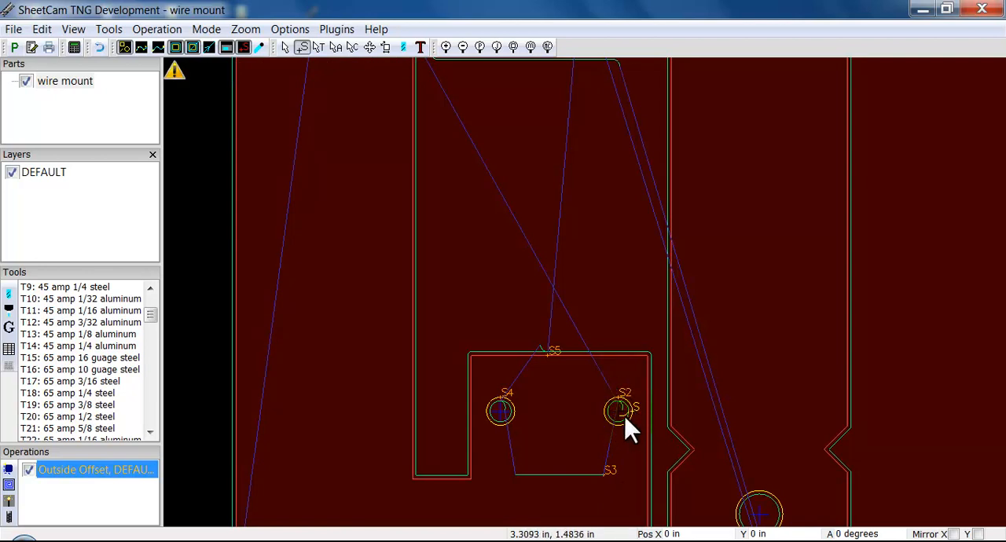
mouse_move(584, 417)
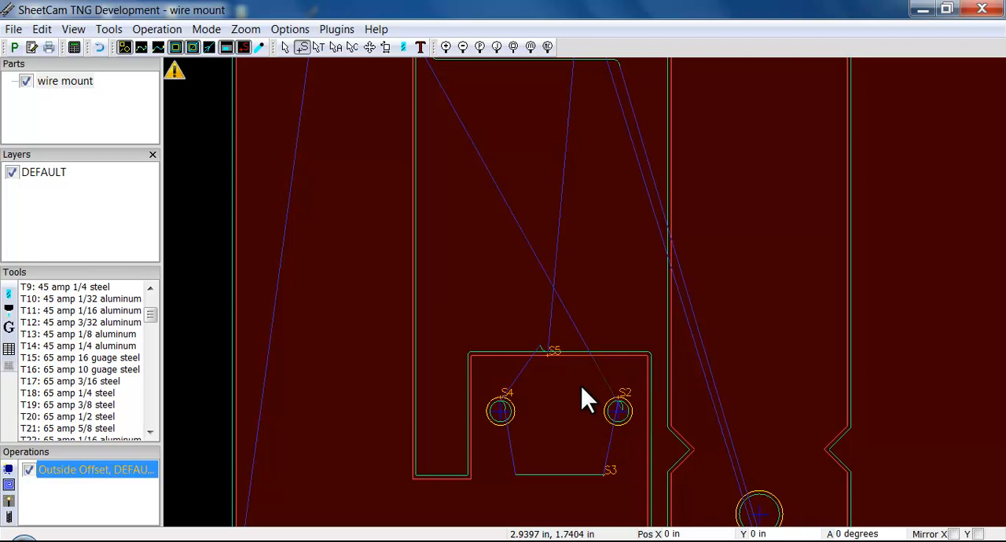
mouse_move(584, 425)
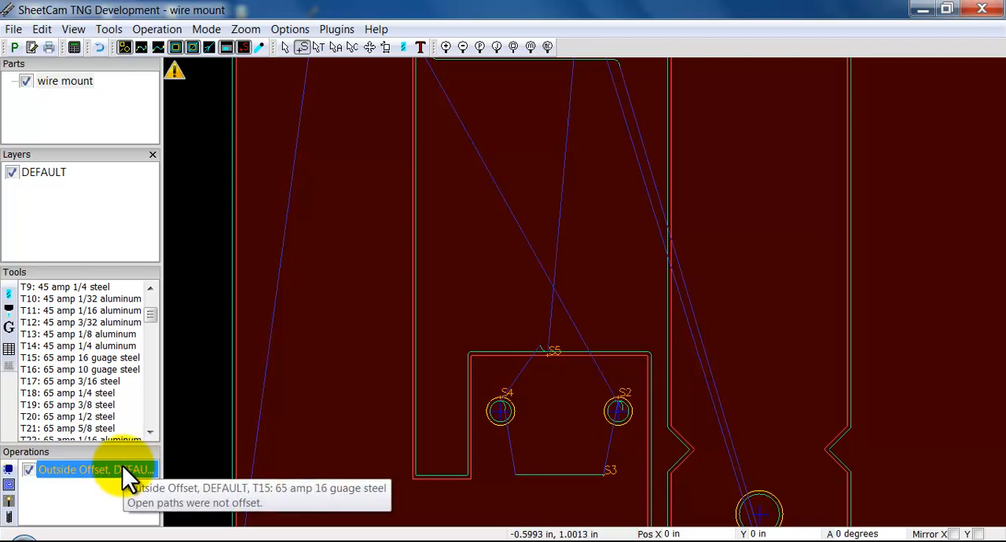
- Restore the Outside Offset operation's arc lead-in length to 0.15 in
double_click(96, 470)
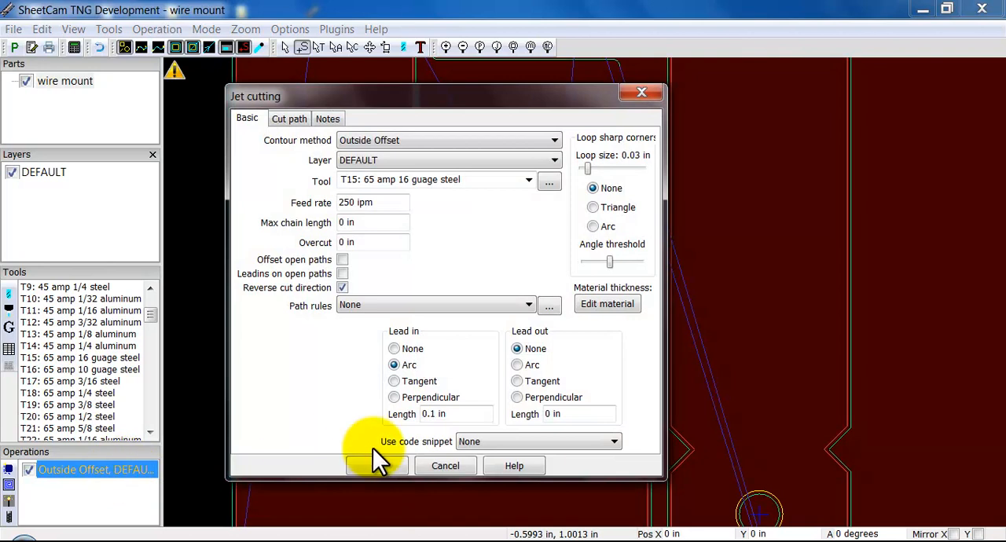
click(448, 415)
text(0.15)
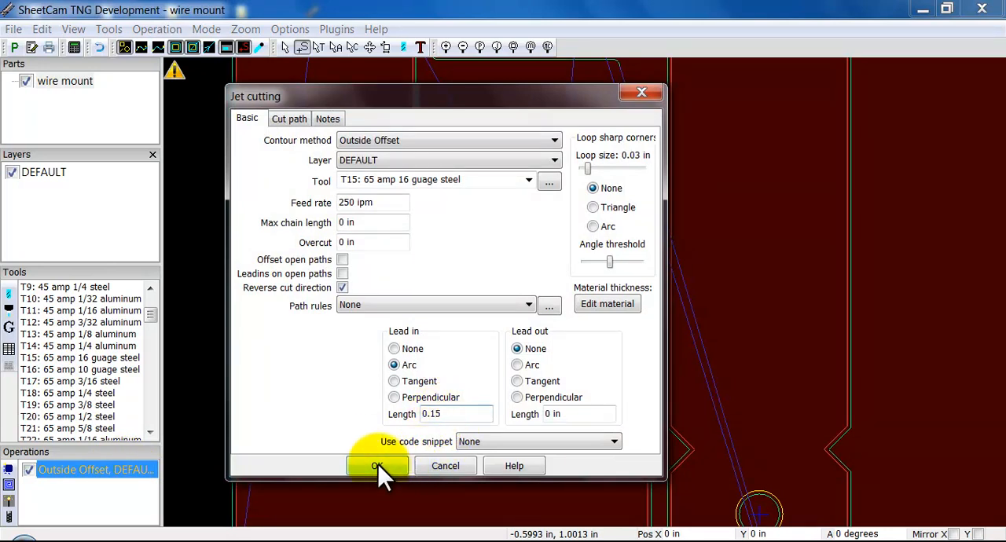
click(377, 465)
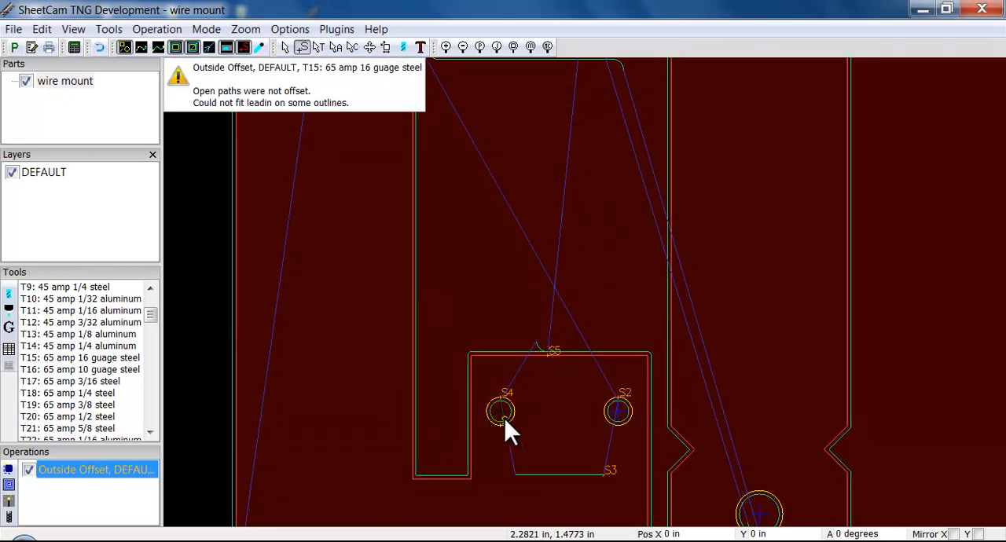
mouse_move(609, 459)
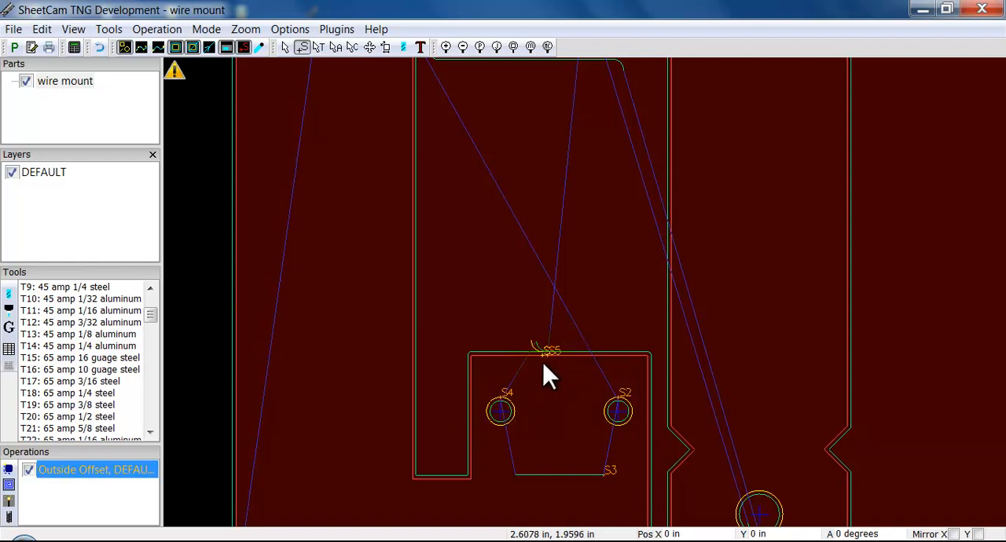
mouse_move(508, 415)
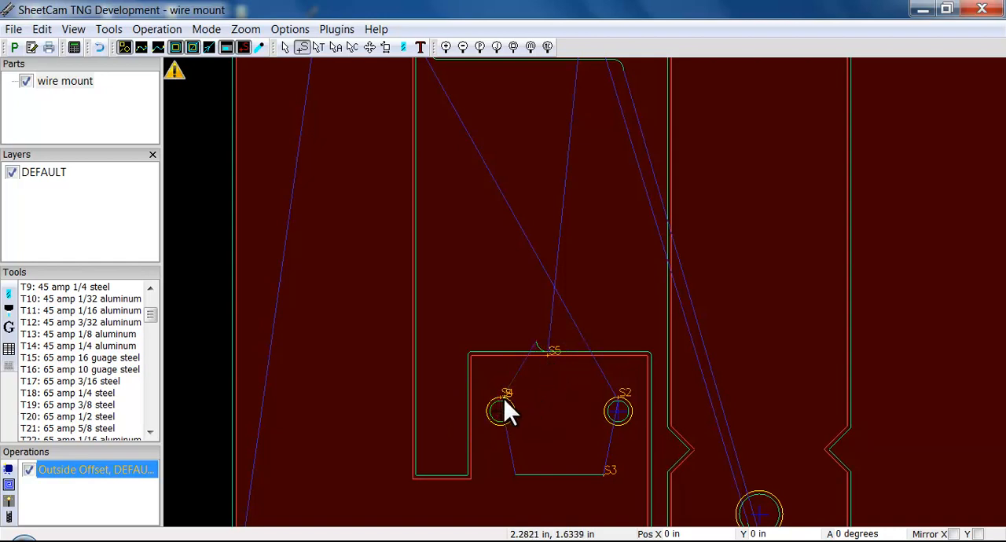
- Bring up the Properties of the S4 hole's start point
right_click(506, 416)
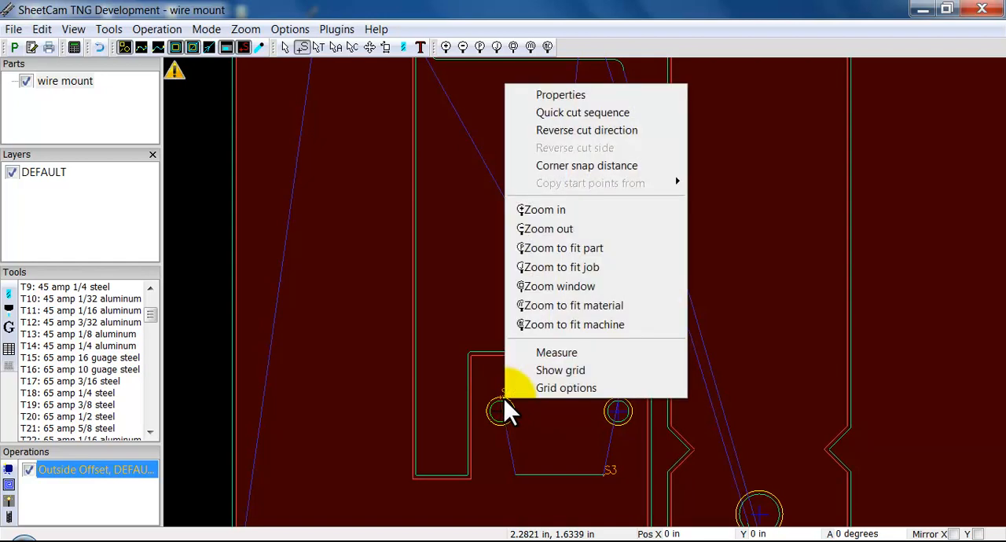
mouse_move(566, 171)
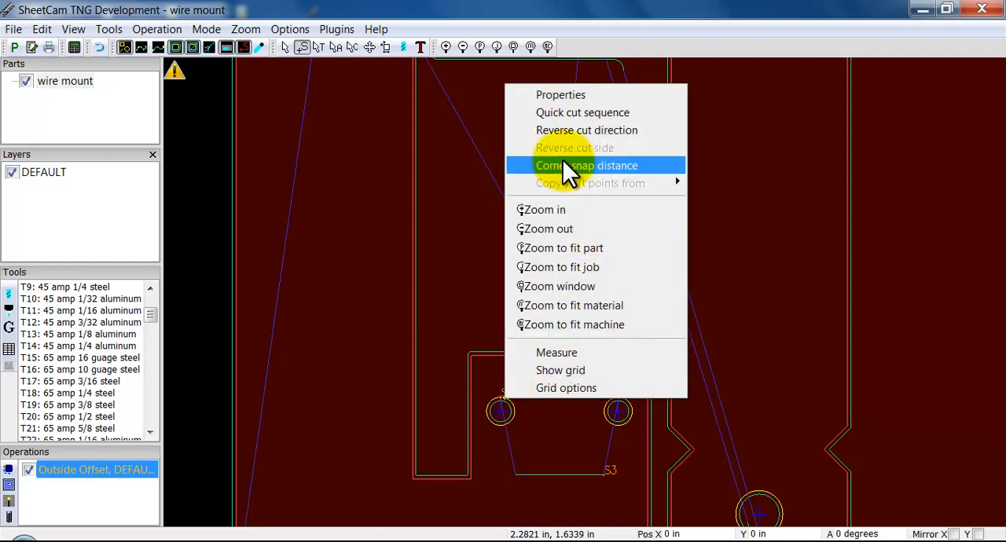
mouse_move(569, 130)
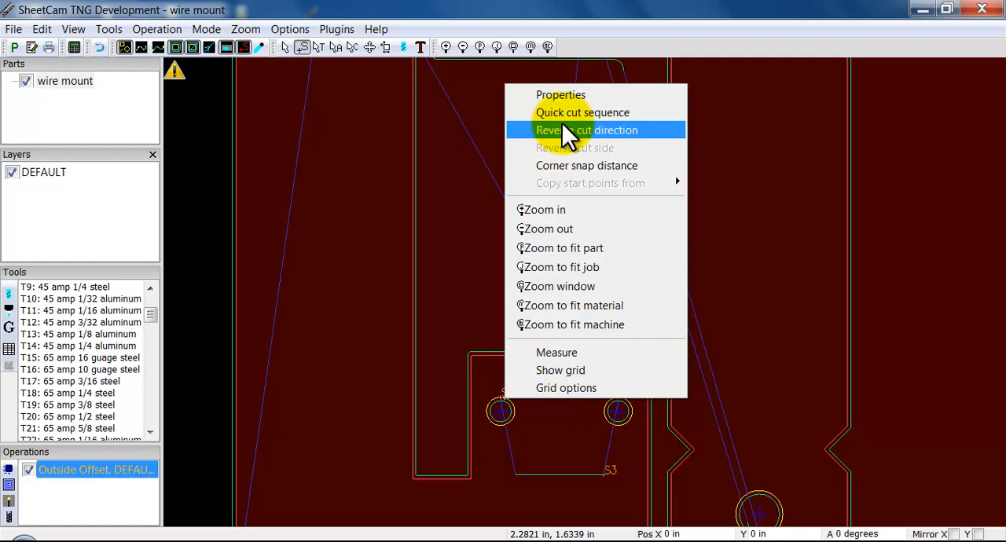
mouse_move(560, 94)
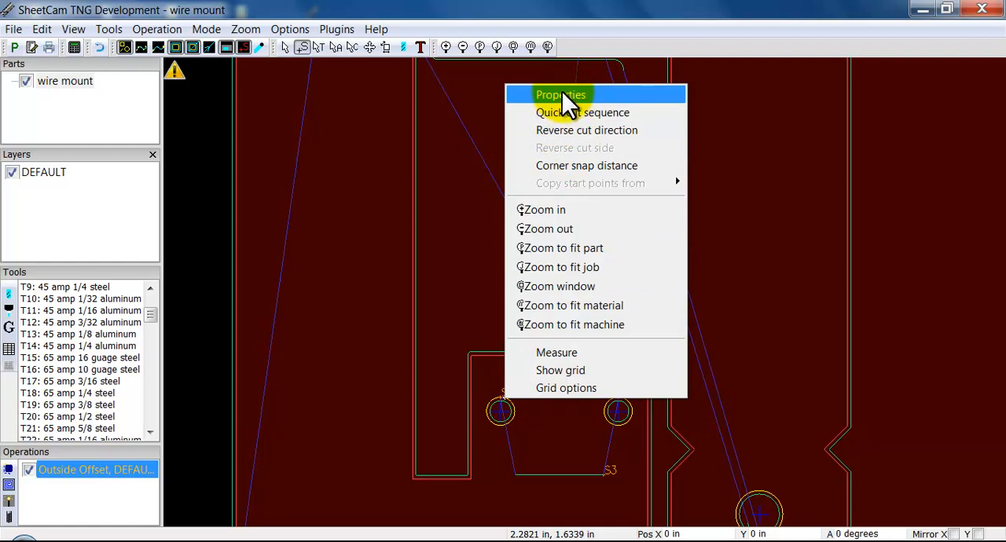
click(560, 94)
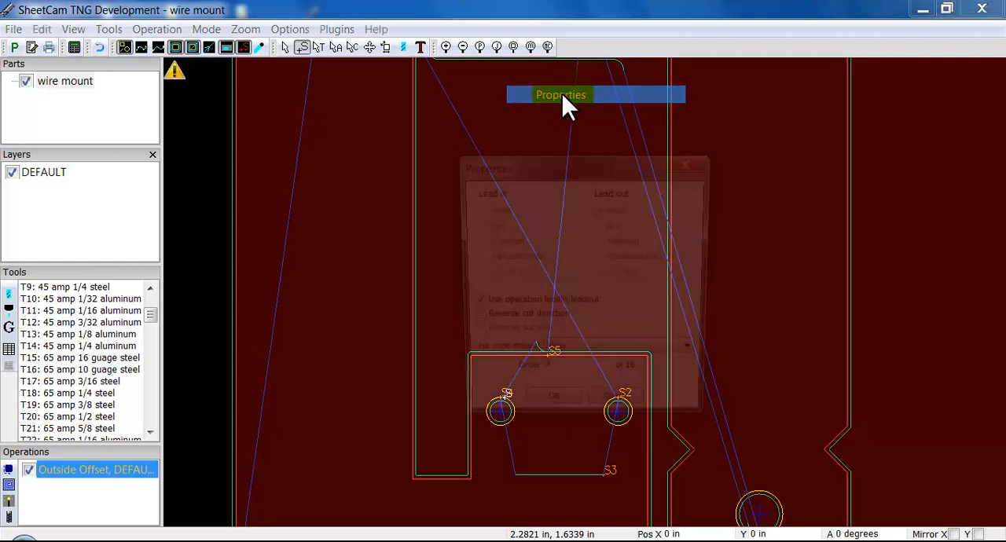
click(560, 94)
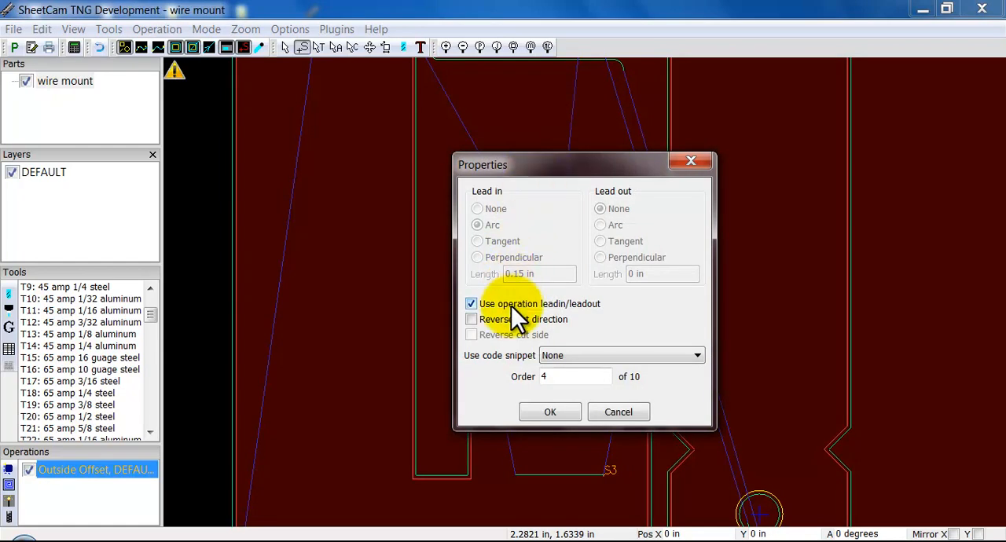
mouse_move(126, 479)
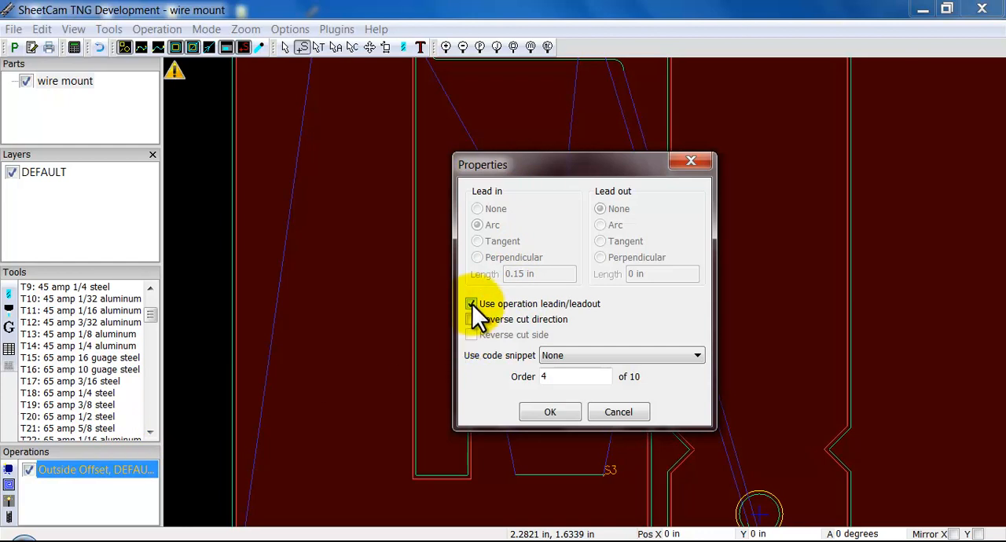
- Override the operation lead-in with a Perpendicular lead-in of 0.1 in for the S4 hole
click(472, 304)
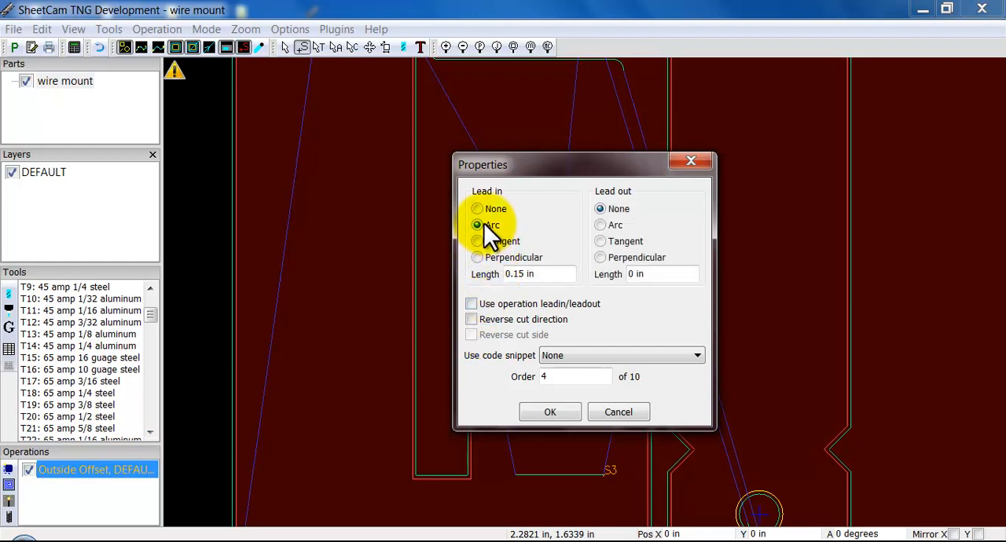
click(534, 274)
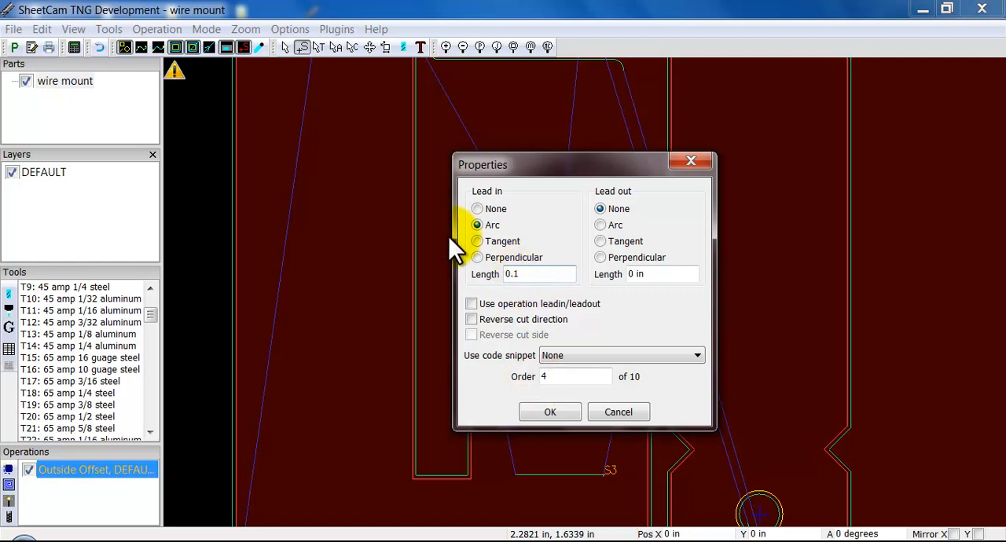
mouse_move(478, 268)
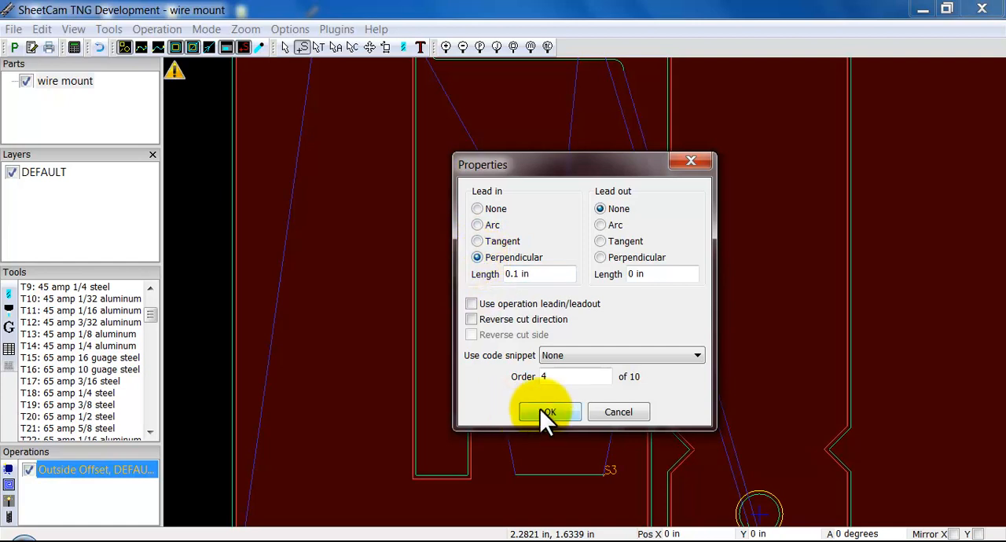
click(547, 411)
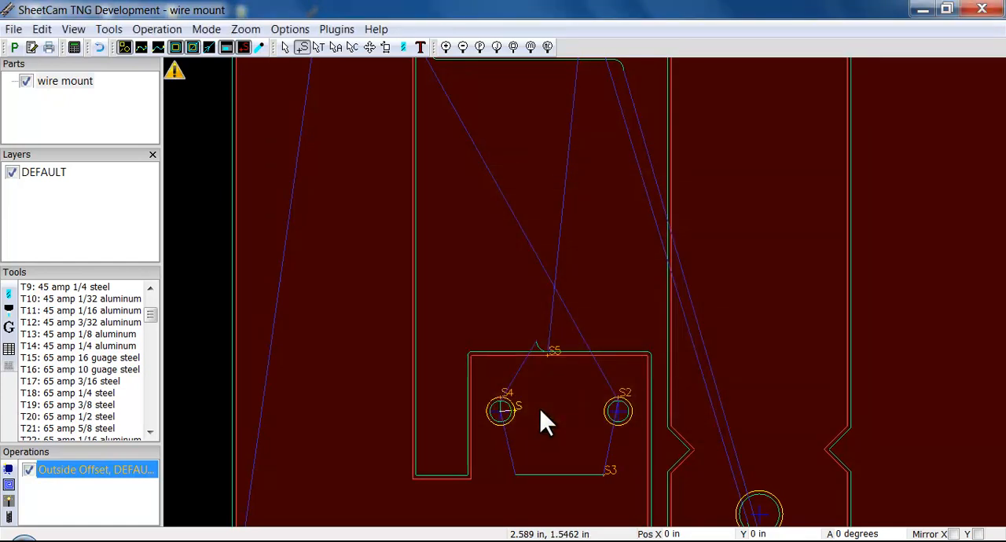
mouse_move(468, 452)
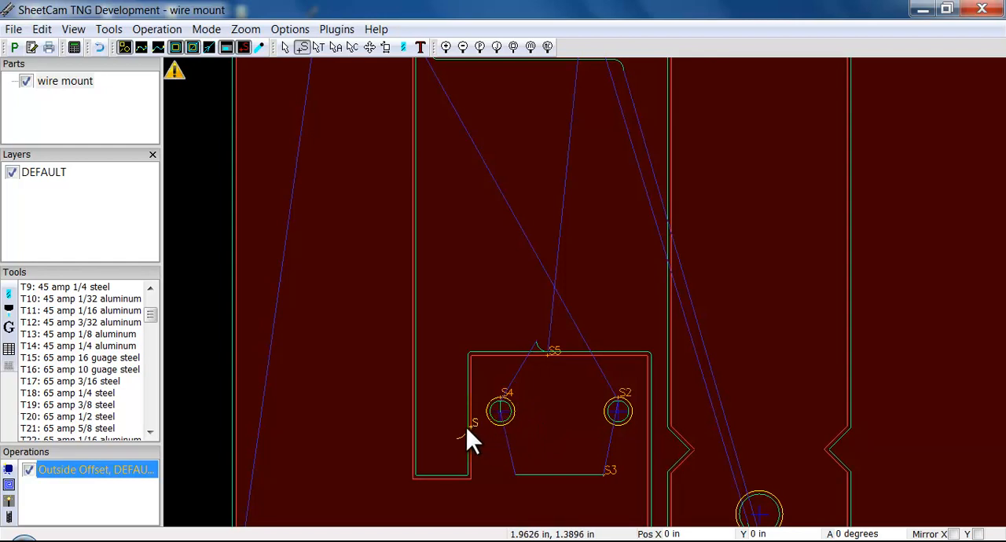
mouse_move(636, 427)
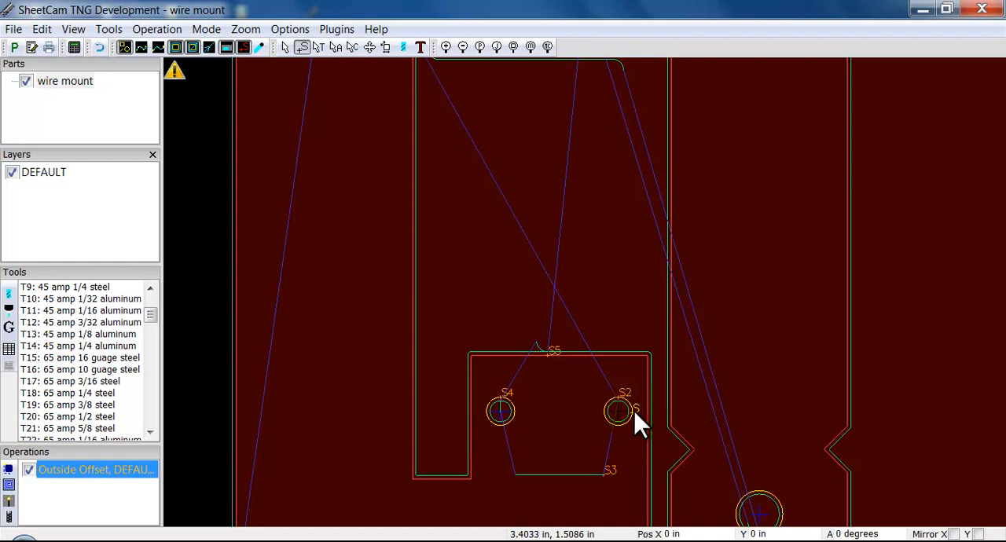
mouse_move(638, 412)
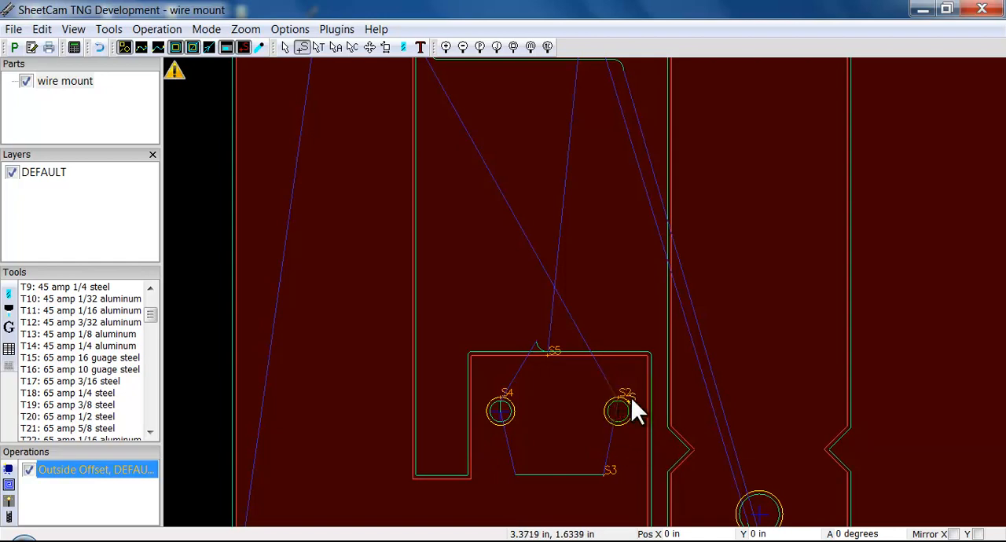
right_click(619, 412)
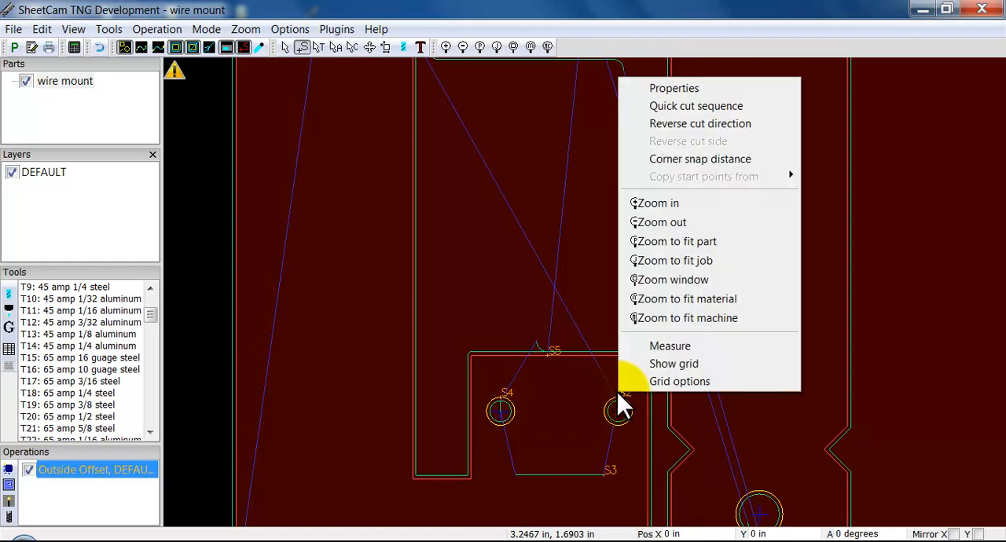
click(673, 88)
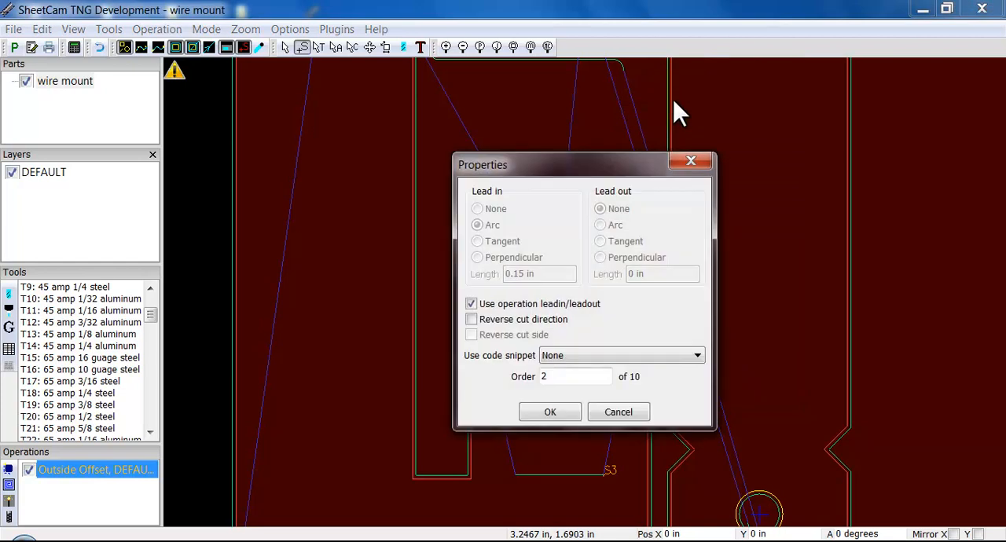
click(471, 303)
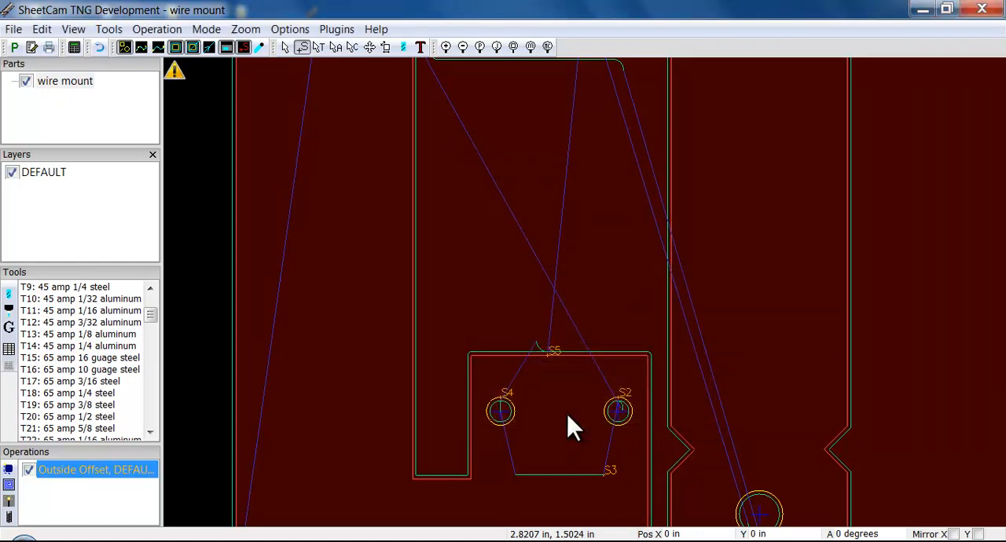
mouse_move(558, 447)
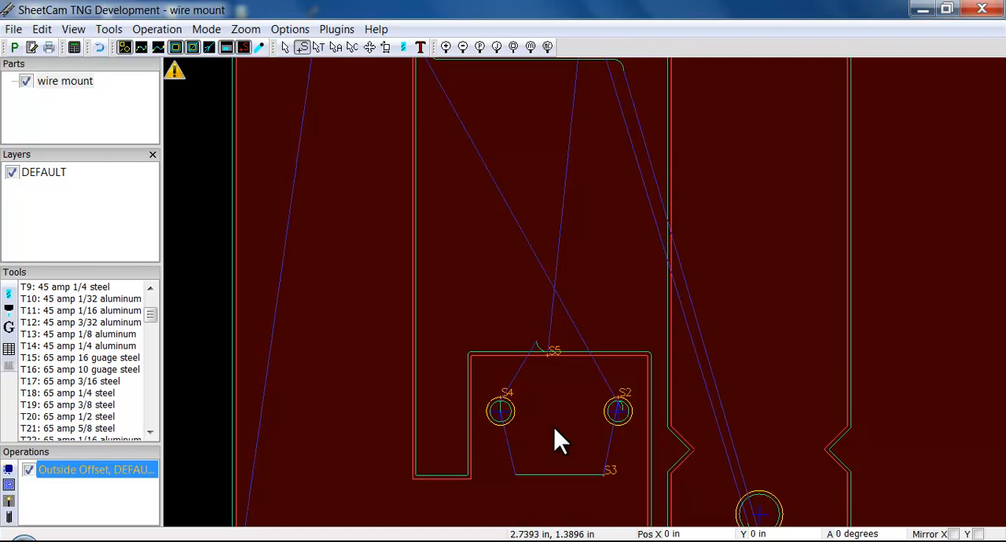
mouse_move(570, 437)
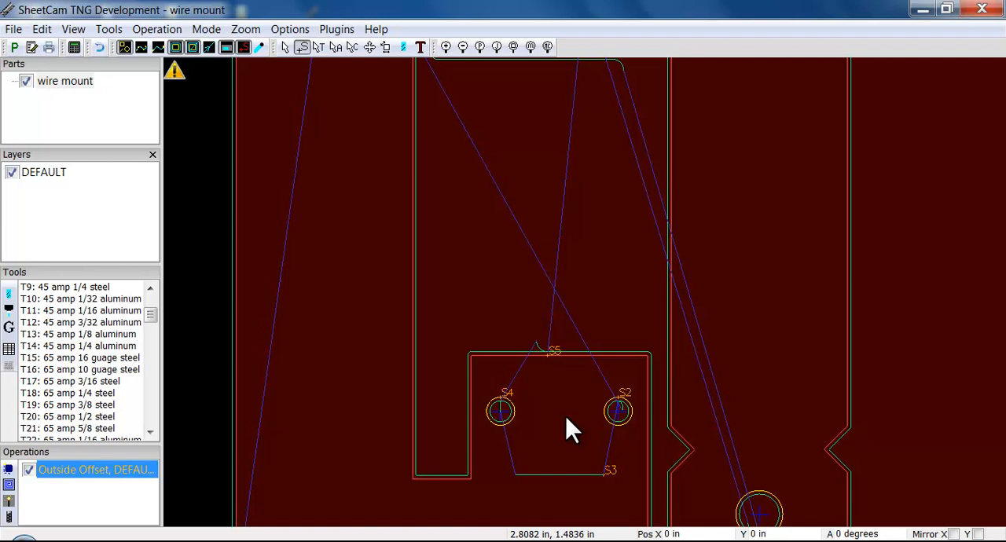
mouse_move(636, 447)
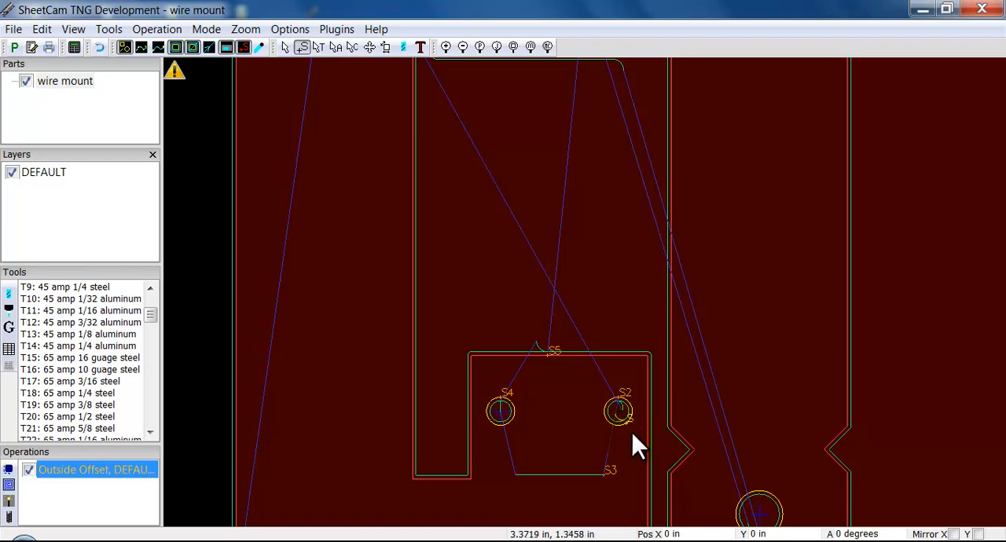
mouse_move(629, 448)
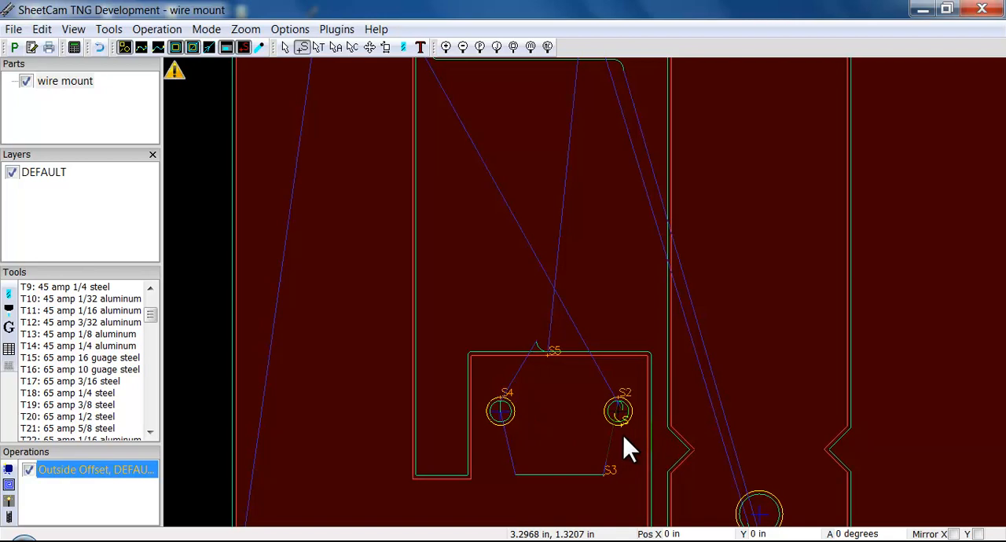
mouse_move(622, 441)
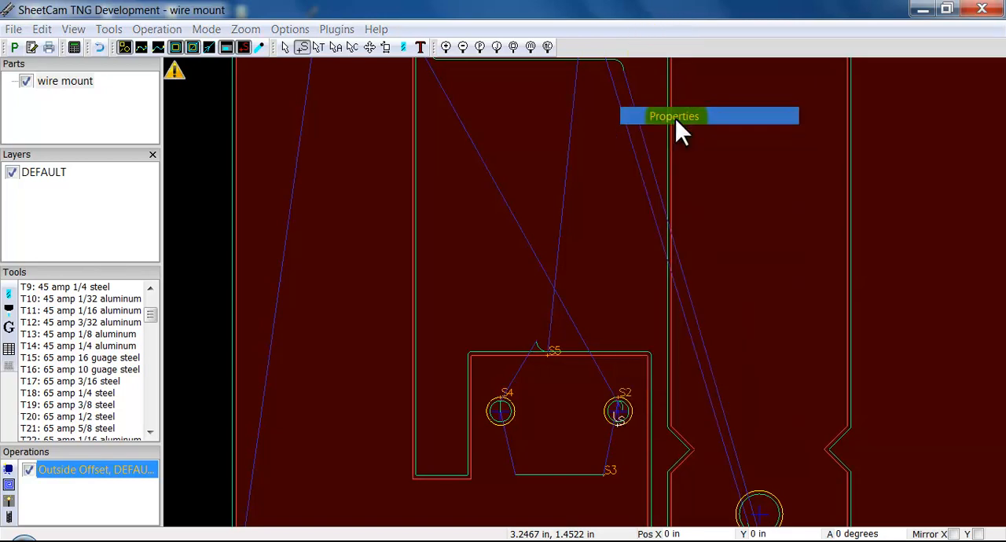
- Confirm the S2 start point's own Arc lead-in of 0.15 in instead of the operation's
click(674, 116)
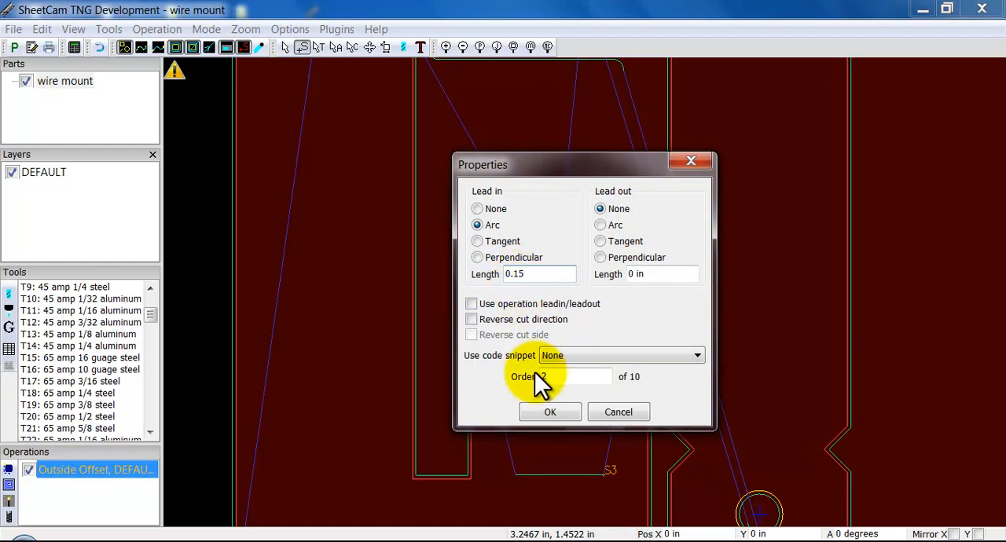
click(550, 412)
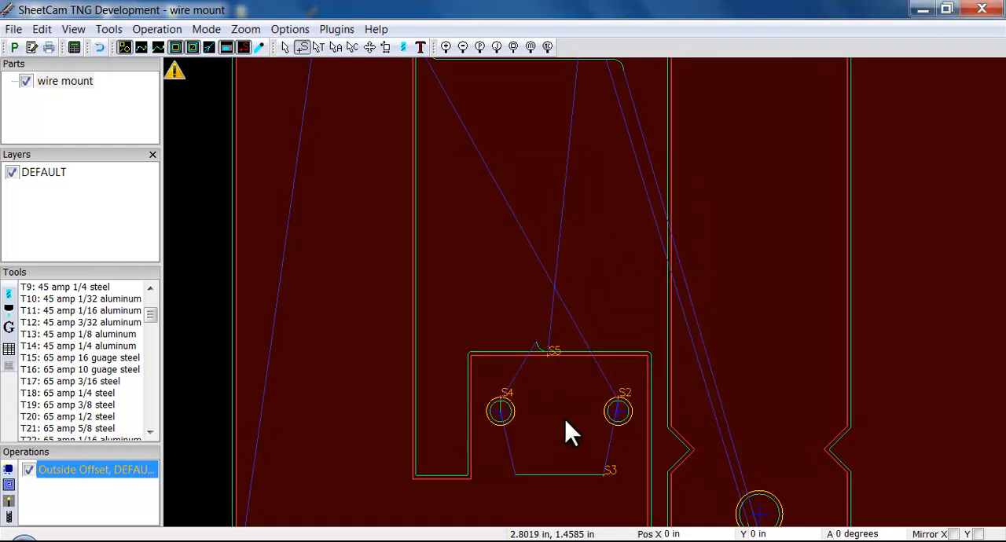
mouse_move(627, 449)
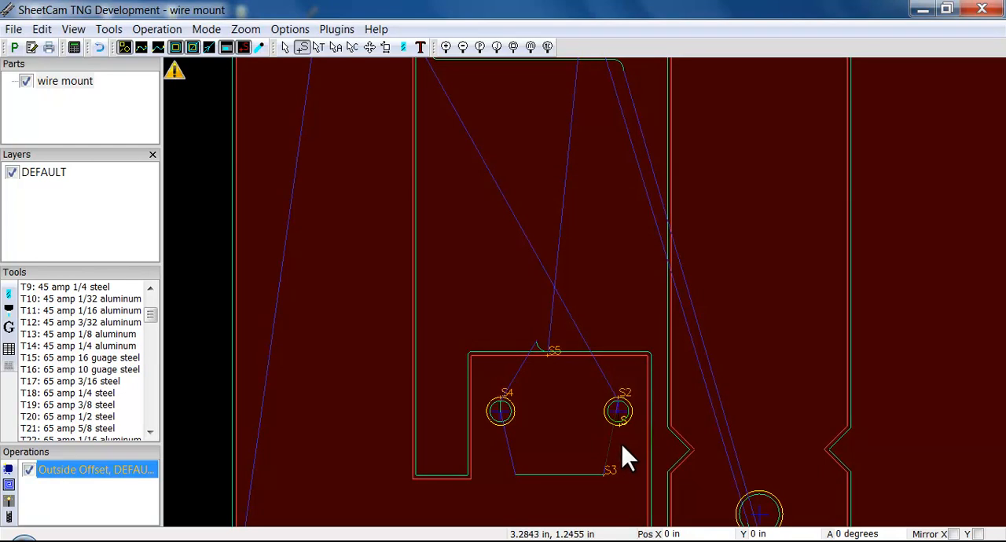
mouse_move(619, 450)
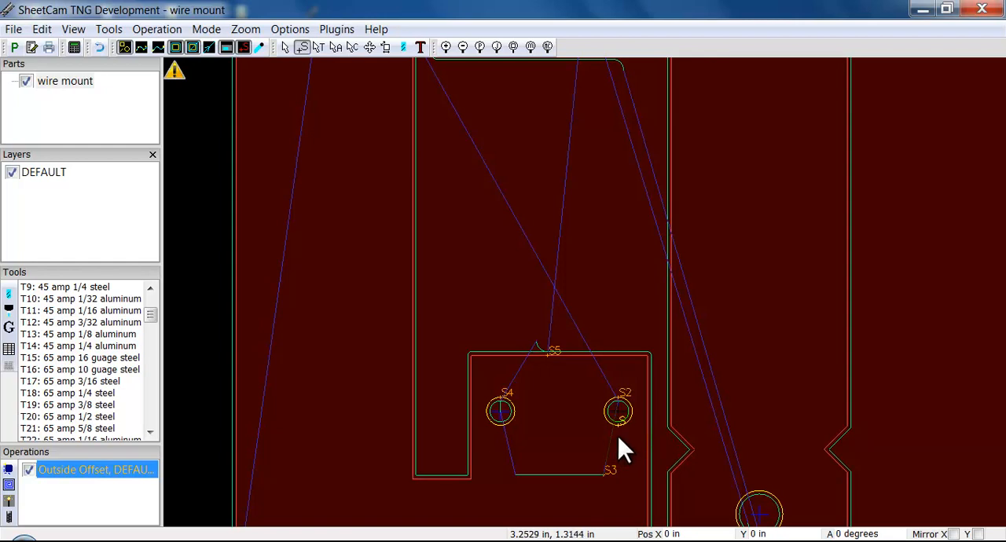
mouse_move(638, 443)
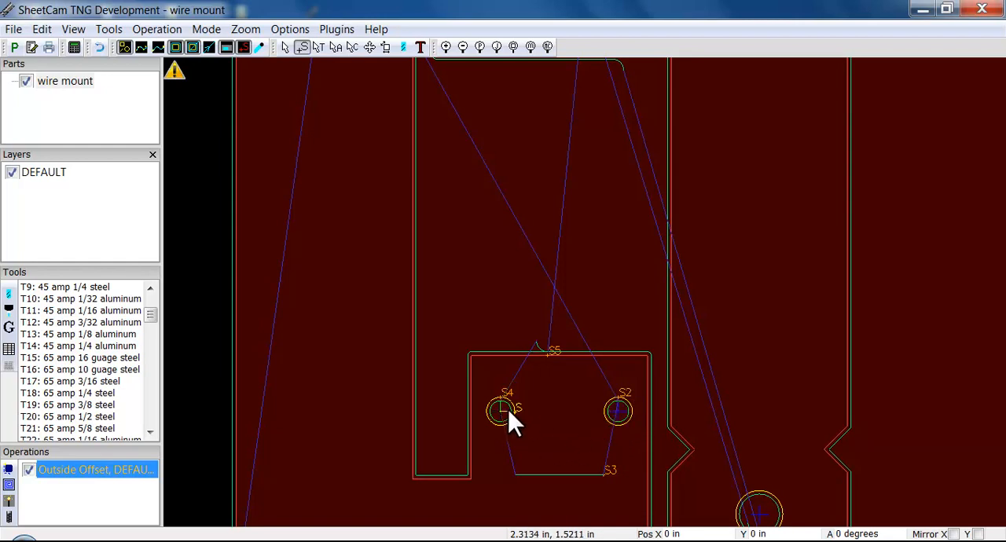
mouse_move(522, 444)
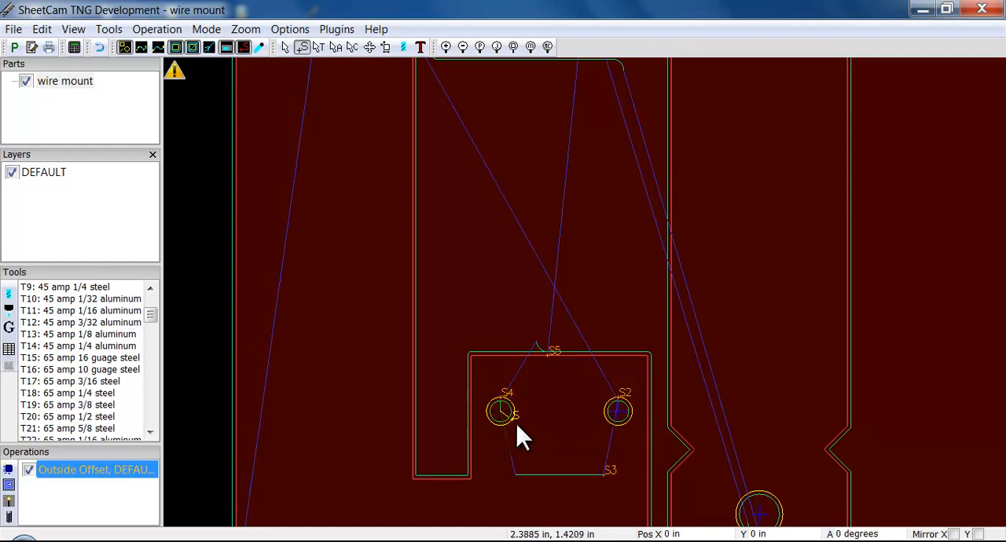